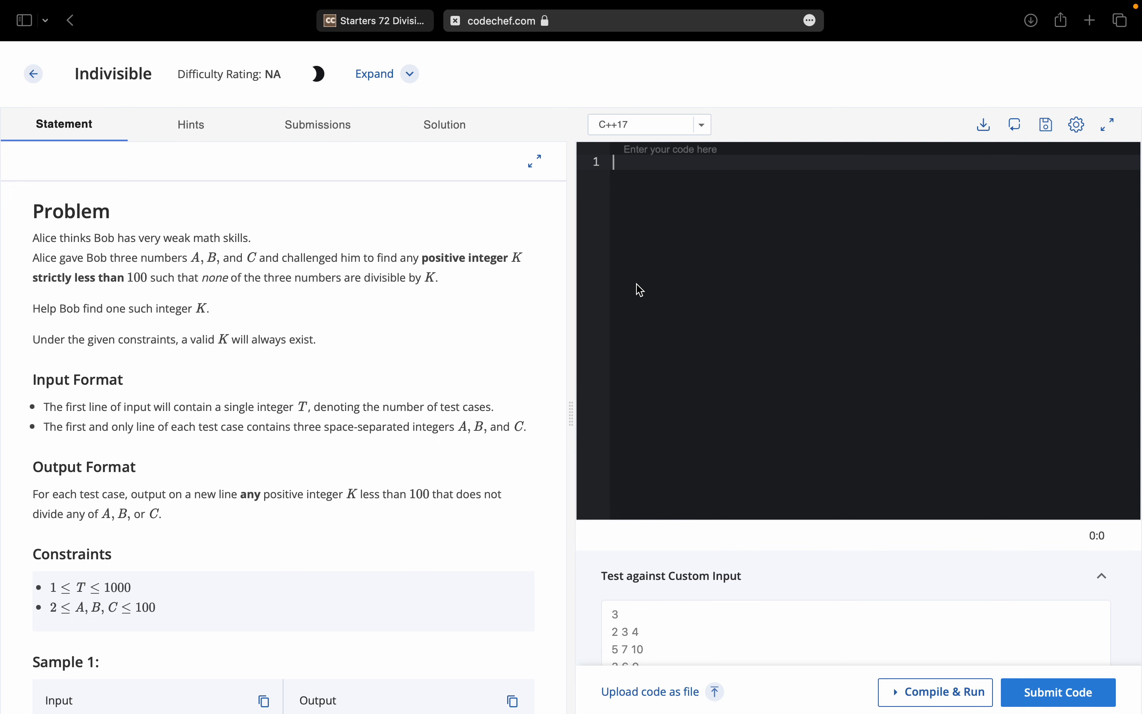
pyautogui.moveTo(219, 191)
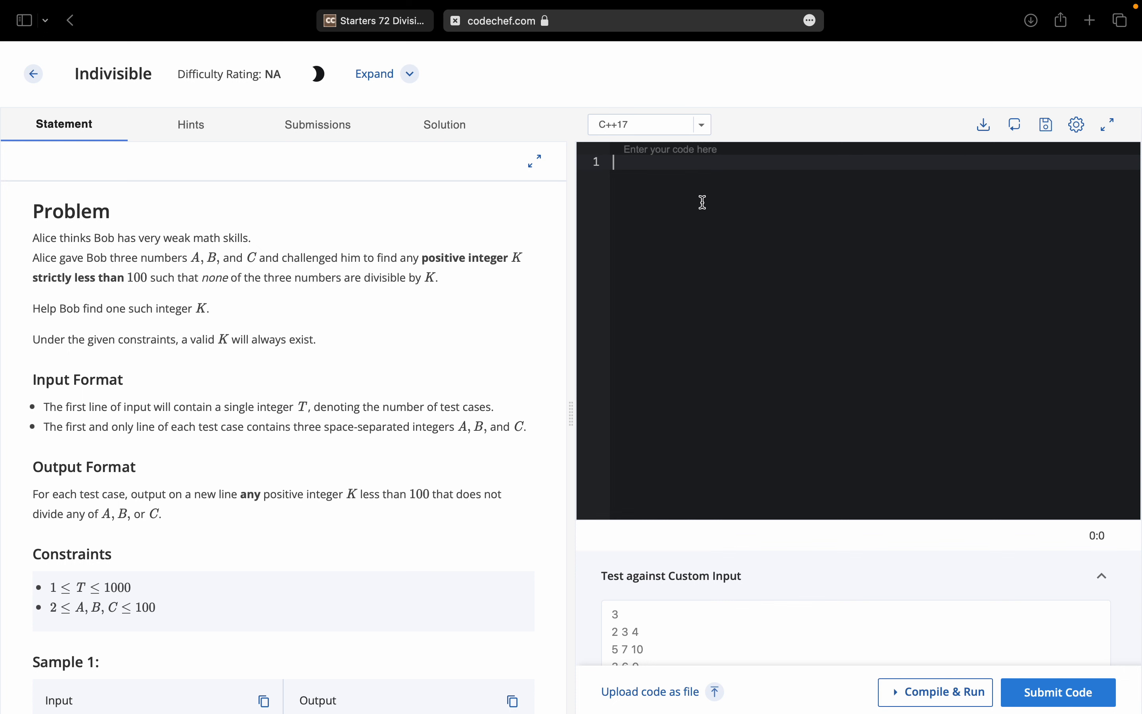
# Write the C++ skeleton: #include<iostream>, using namespace std; and an empty int main(){ }
pyautogui.write('#include<>')
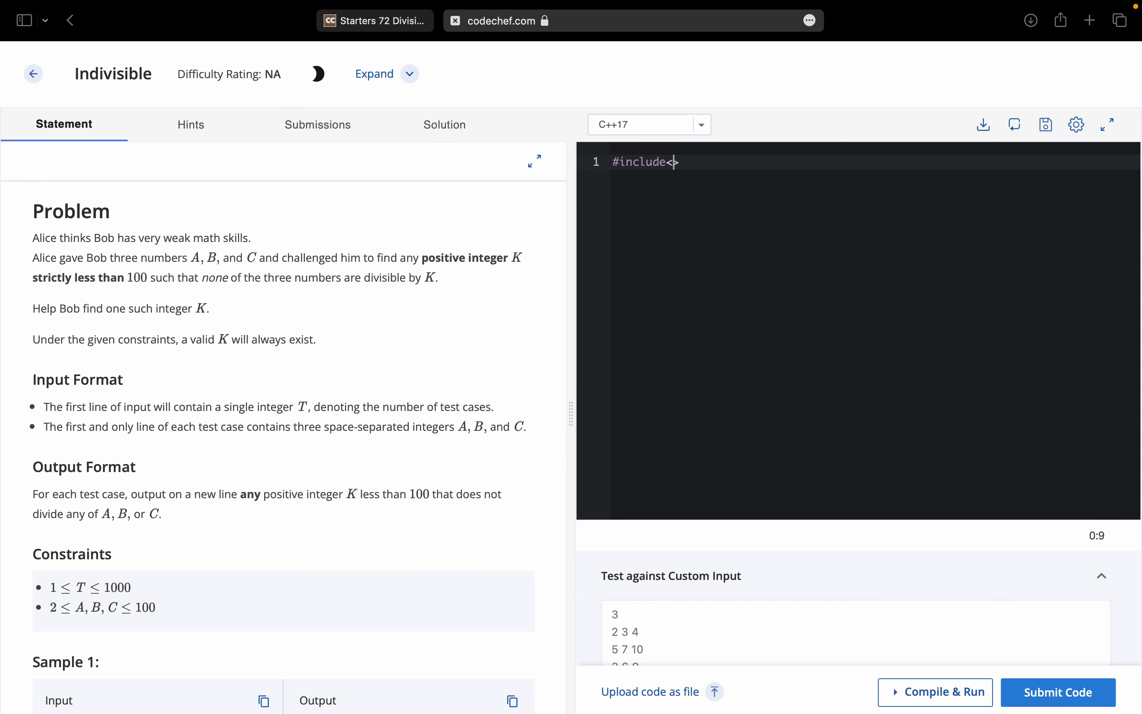
pyautogui.write('i')
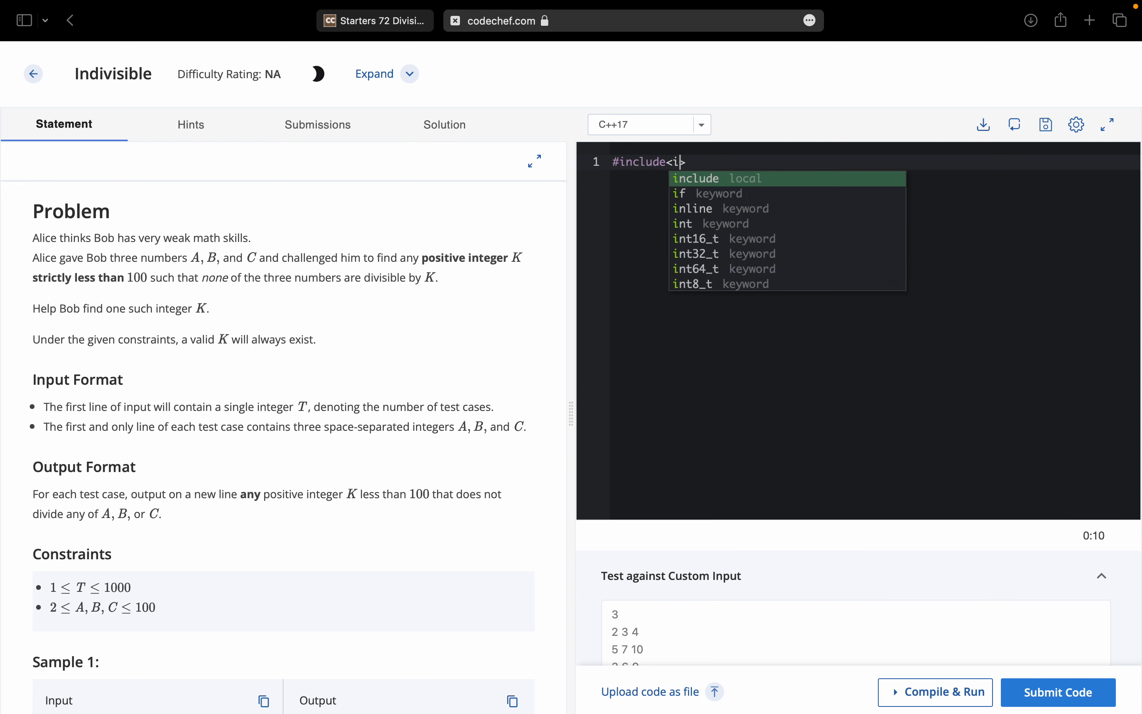
pyautogui.write('ostream')
pyautogui.write('using name')
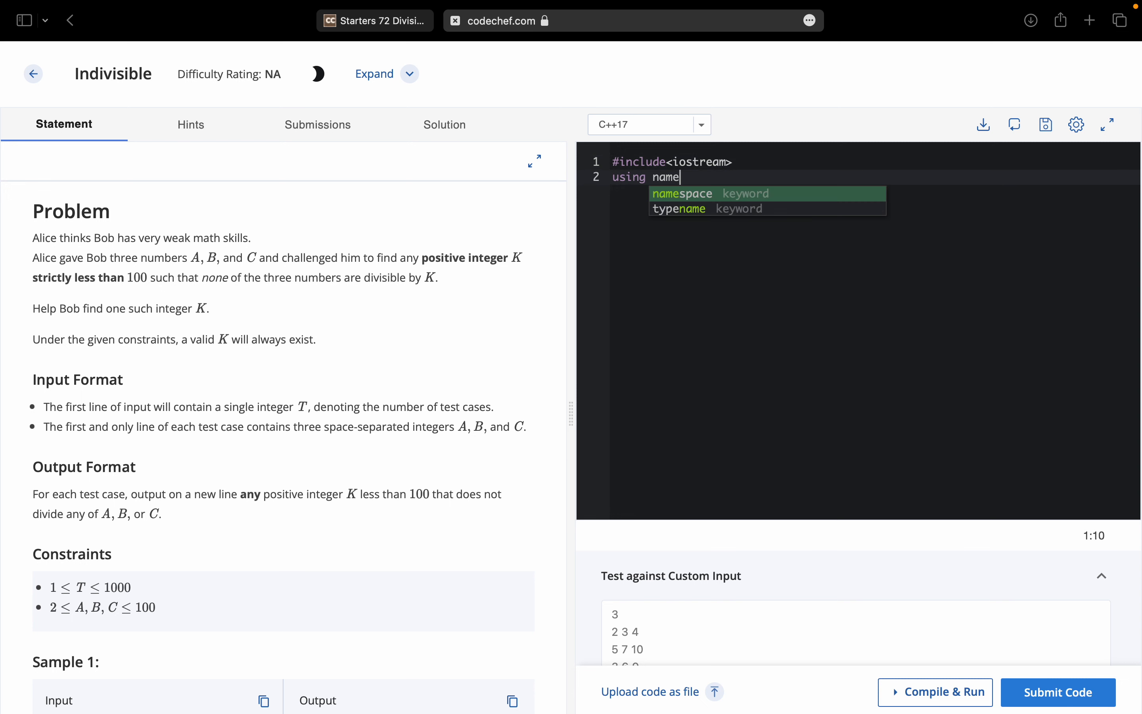
pyautogui.write('space std;')
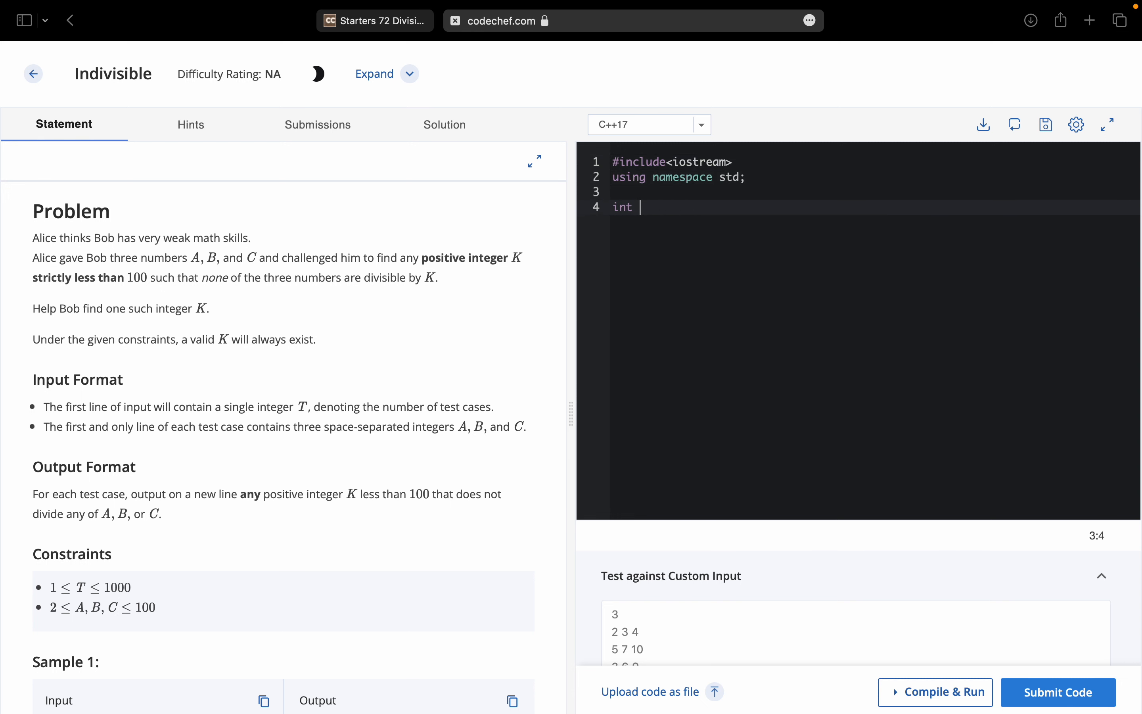
pyautogui.write('main(){')
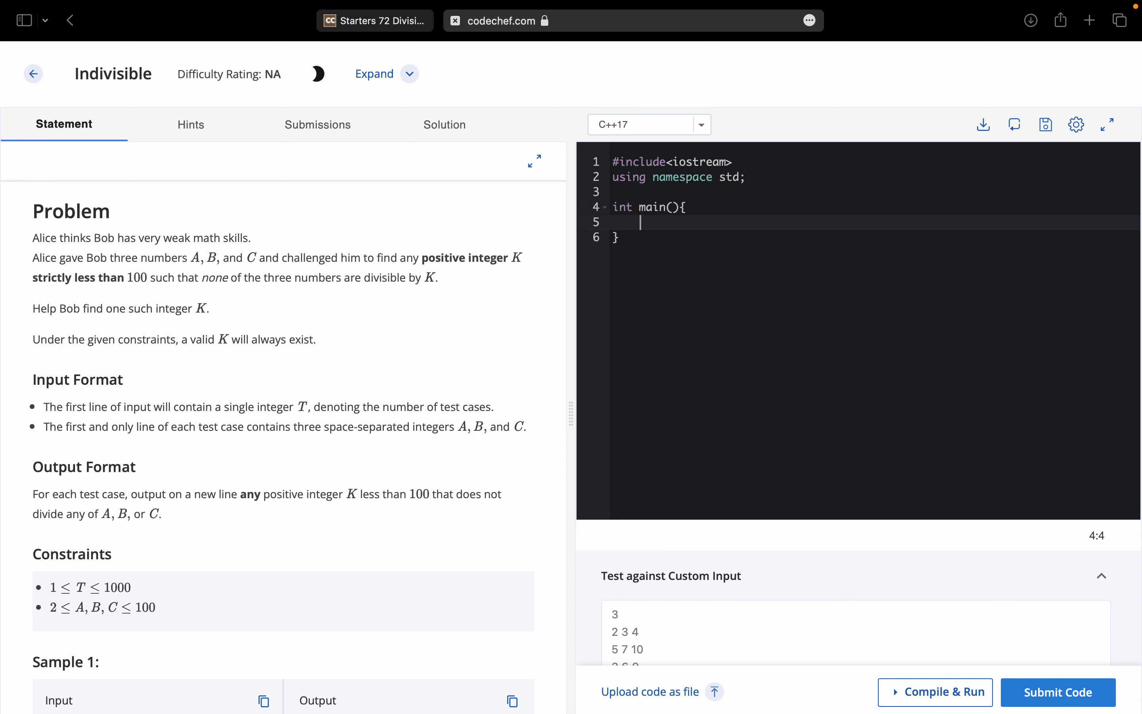
# Read the test count with cin>>t and loop over the cases with while(t--){
pyautogui.scroll(-3)
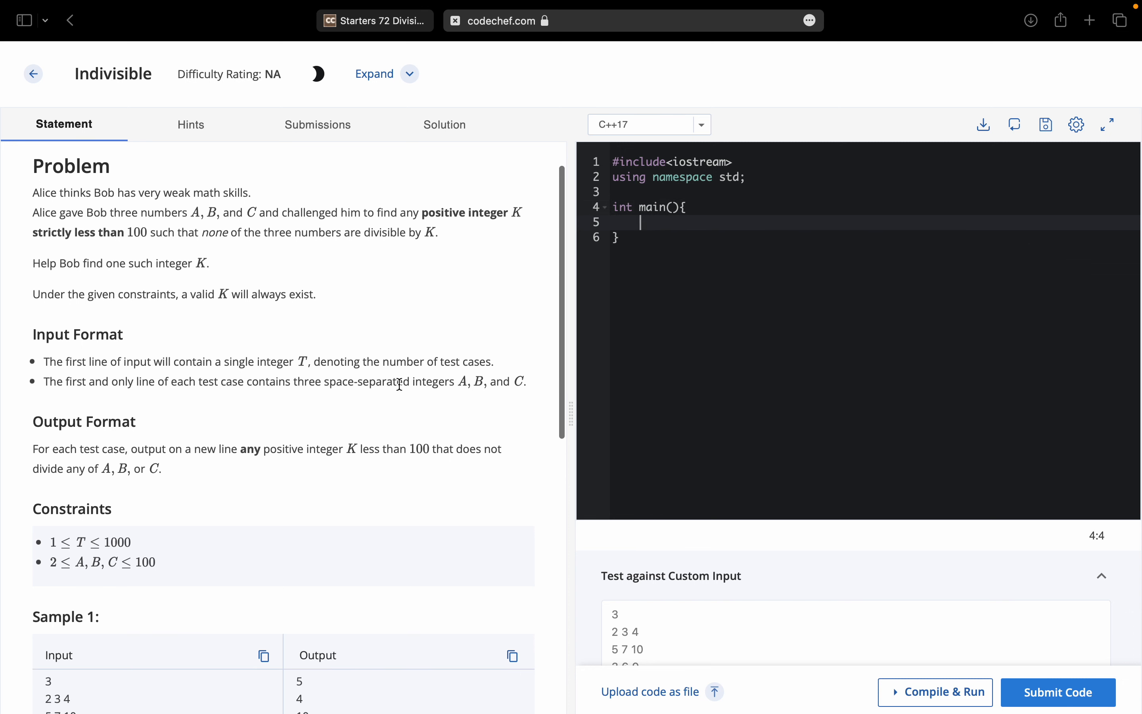
pyautogui.moveTo(336, 366)
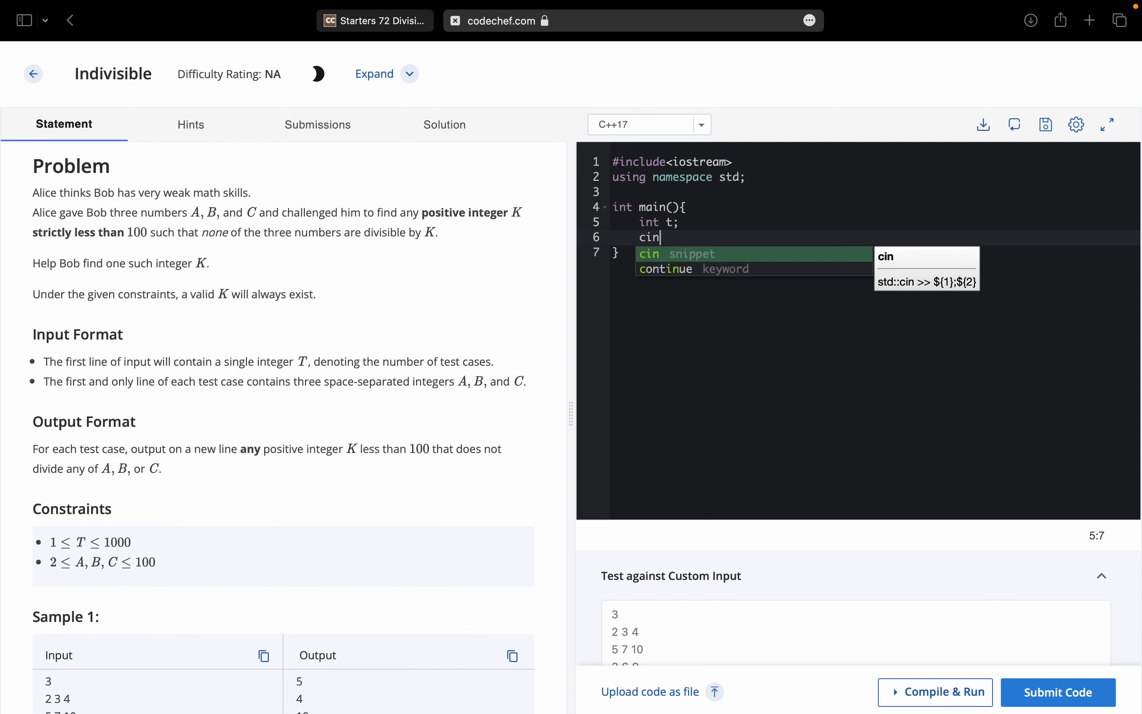
pyautogui.write('>>t;')
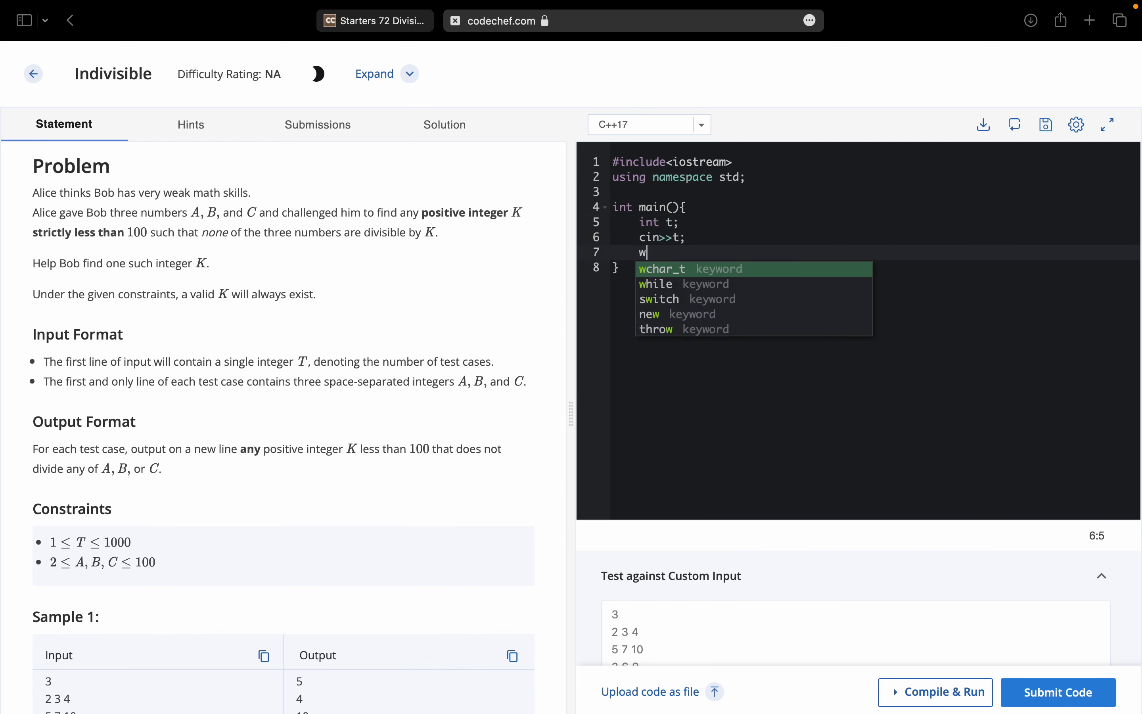
pyautogui.write('hile(t)')
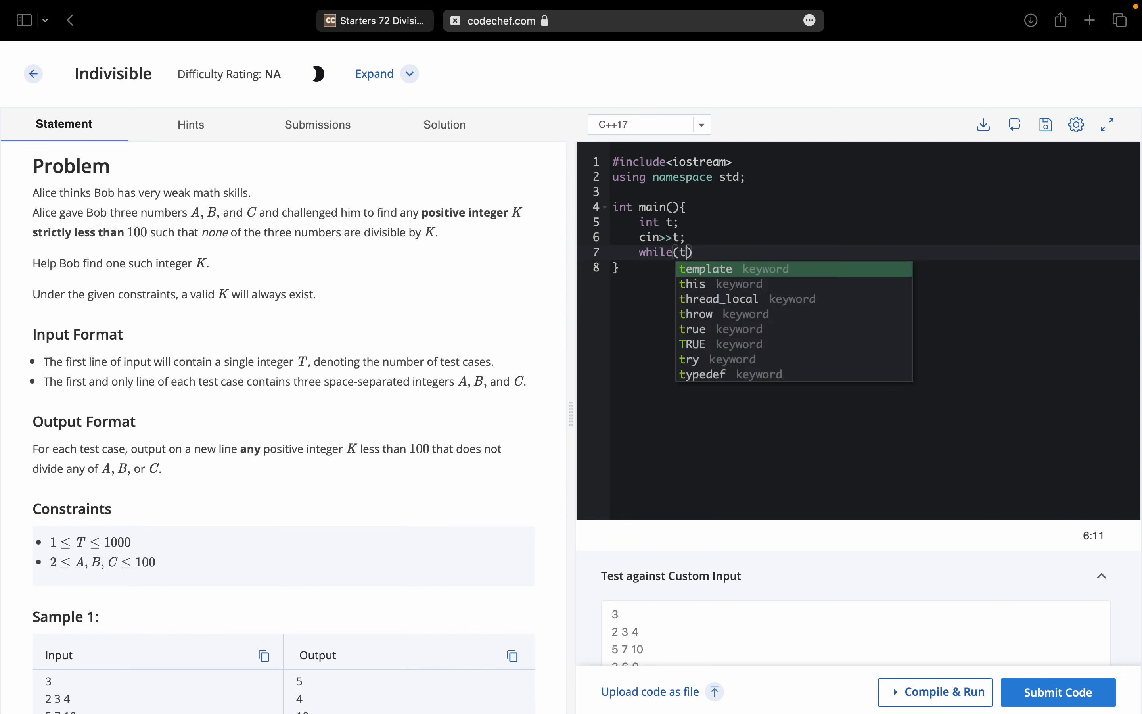
pyautogui.write('--){')
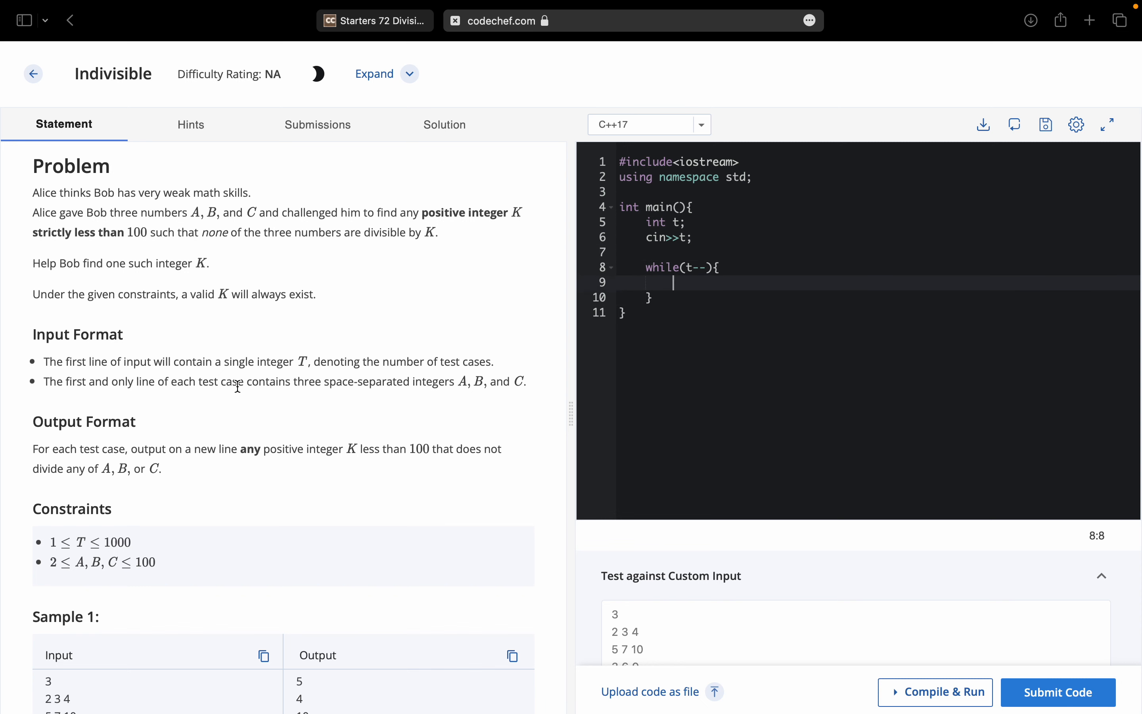
pyautogui.moveTo(844, 322)
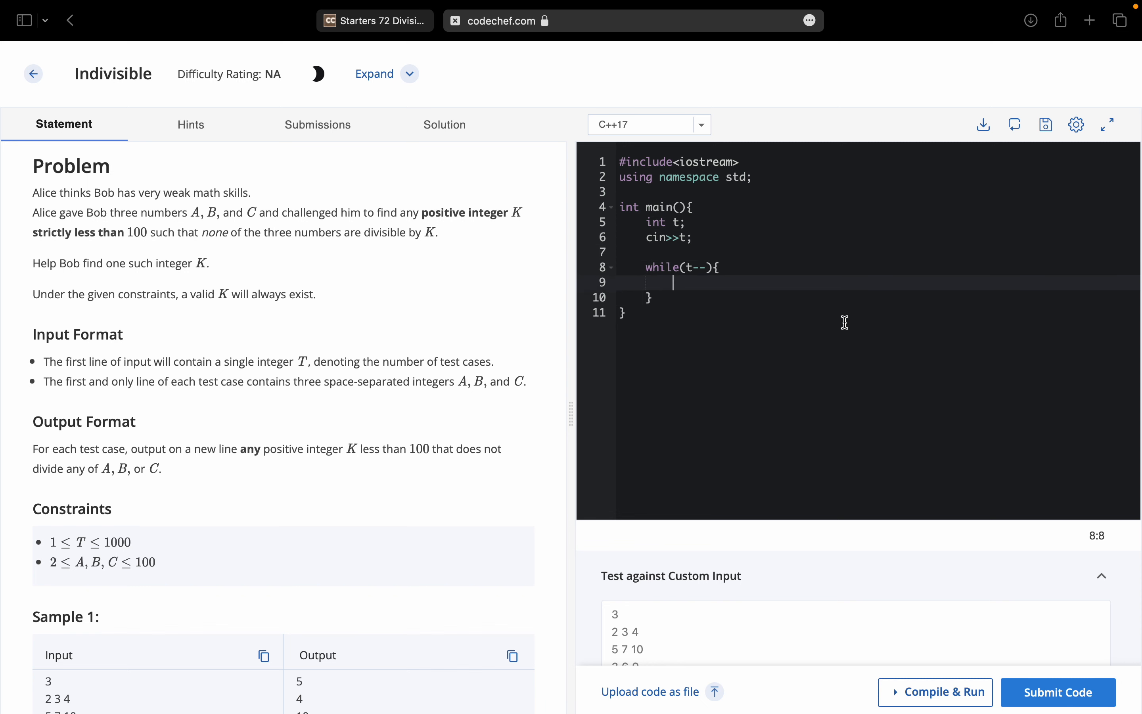
# Inside the loop declare and read a, b, c, adding //input part and // solving part comments
pyautogui.write('int a,b,c;')
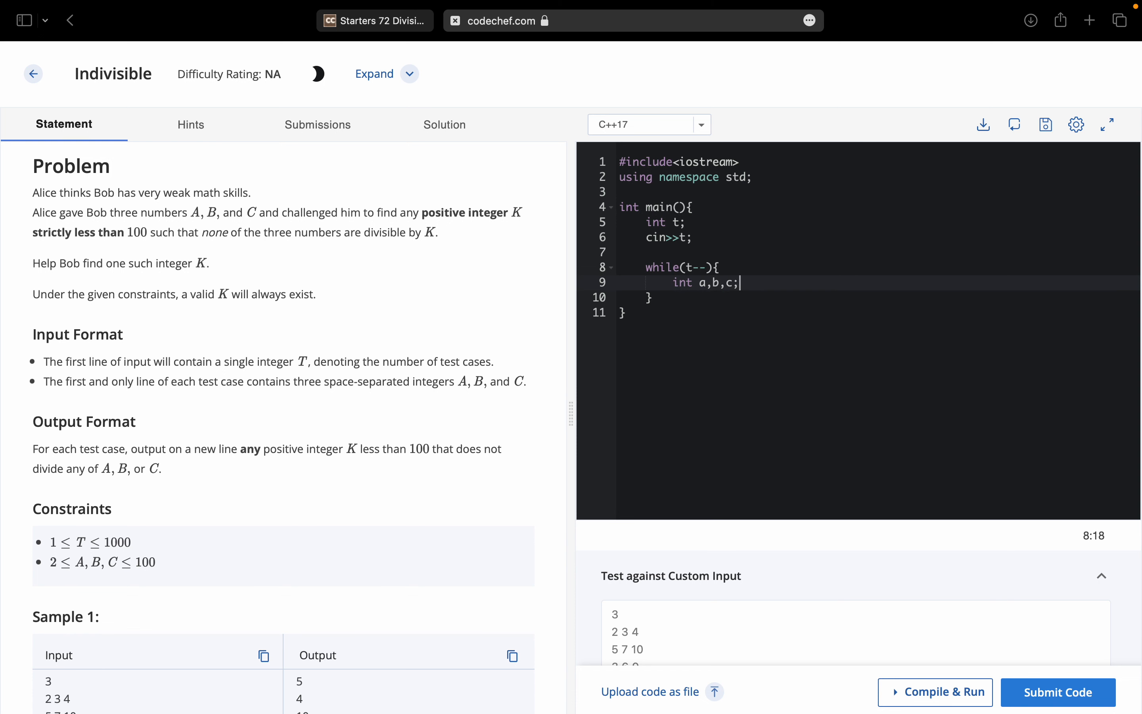
pyautogui.write('cin')
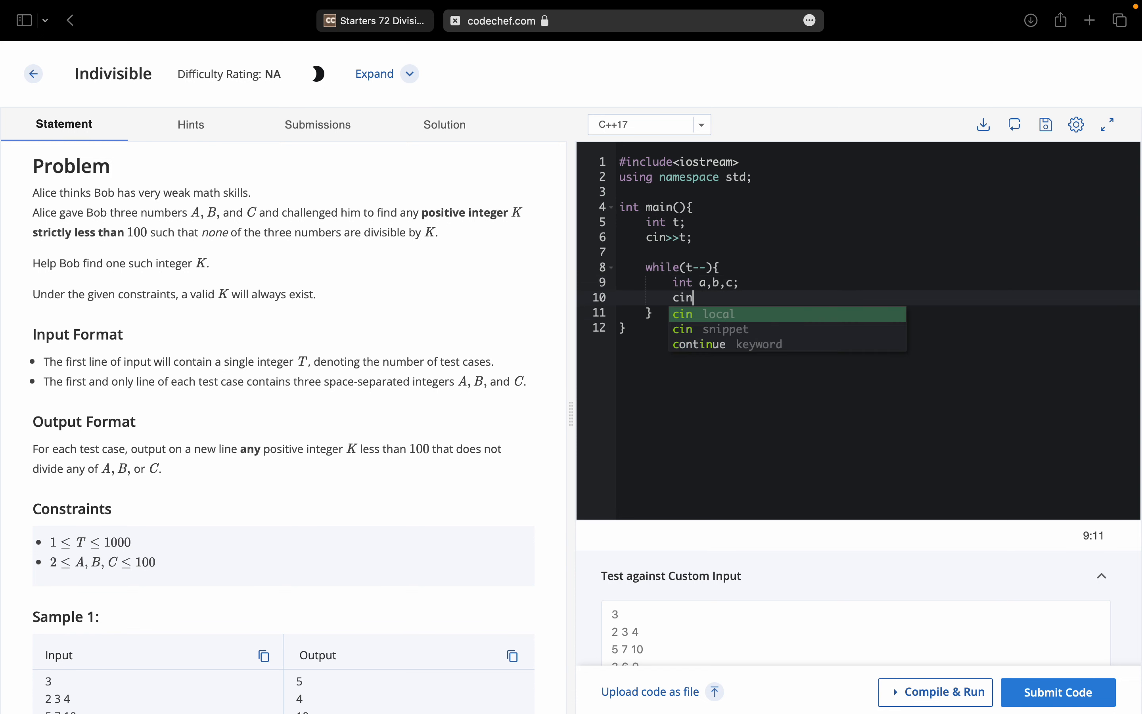
pyautogui.write('>>a>>bc;')
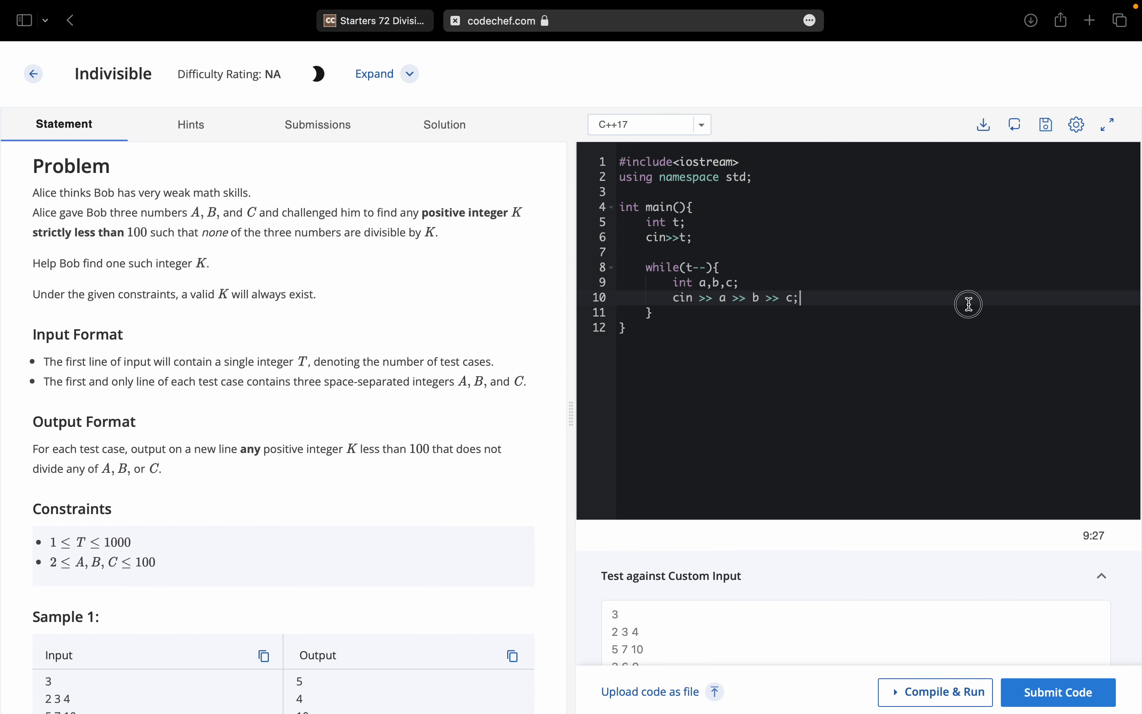
pyautogui.press('enter')
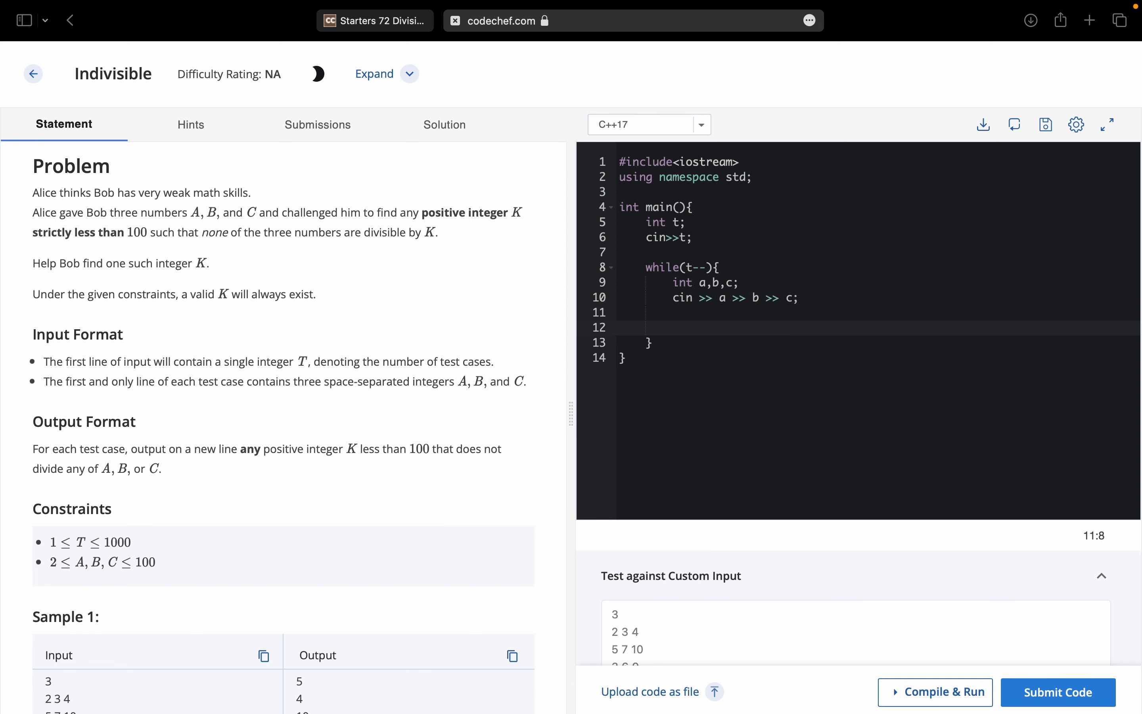
pyautogui.write('// solving part')
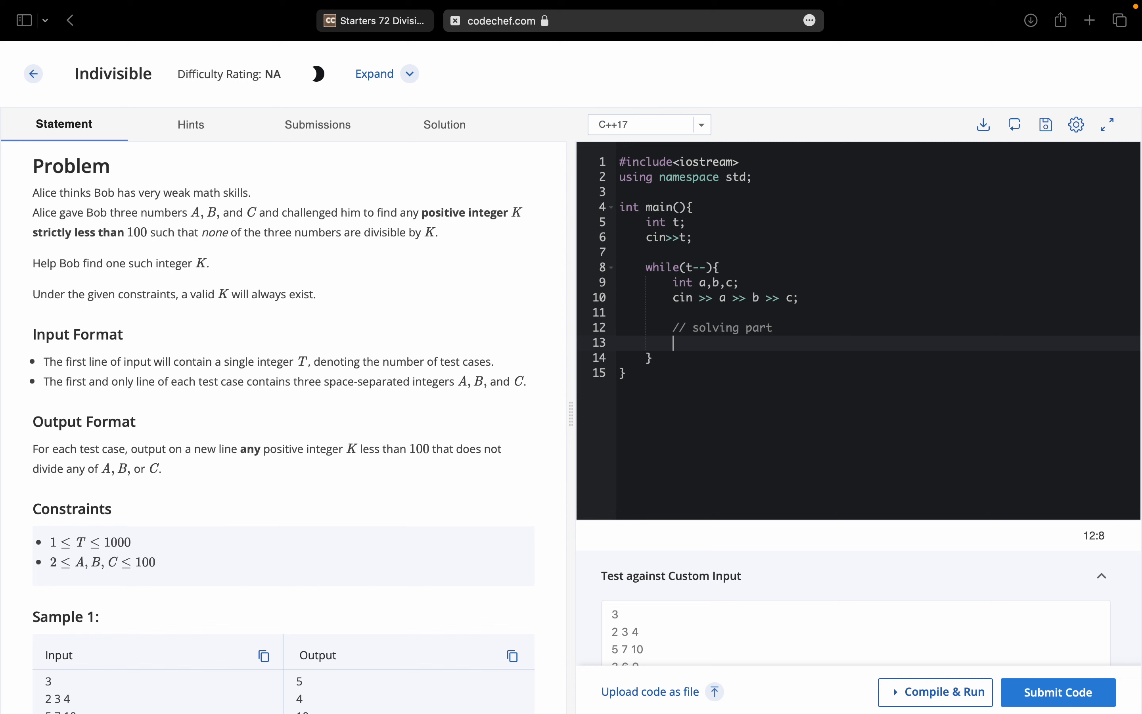
pyautogui.write('//')
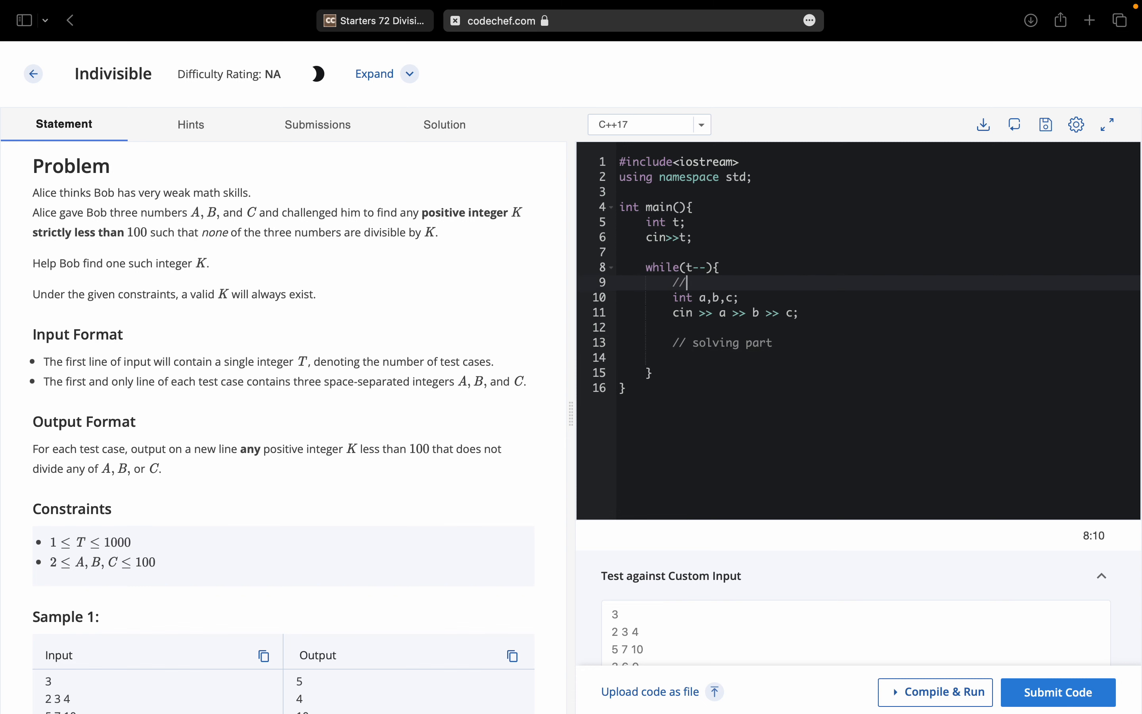
pyautogui.write('input part')
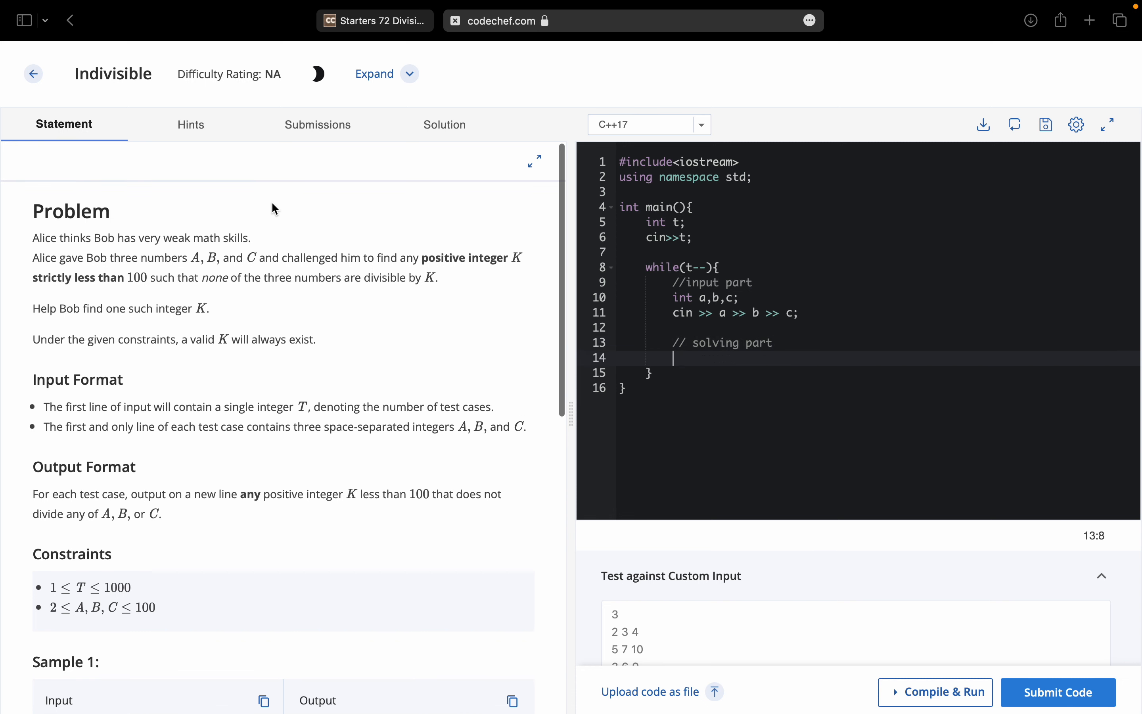
pyautogui.moveTo(236, 250)
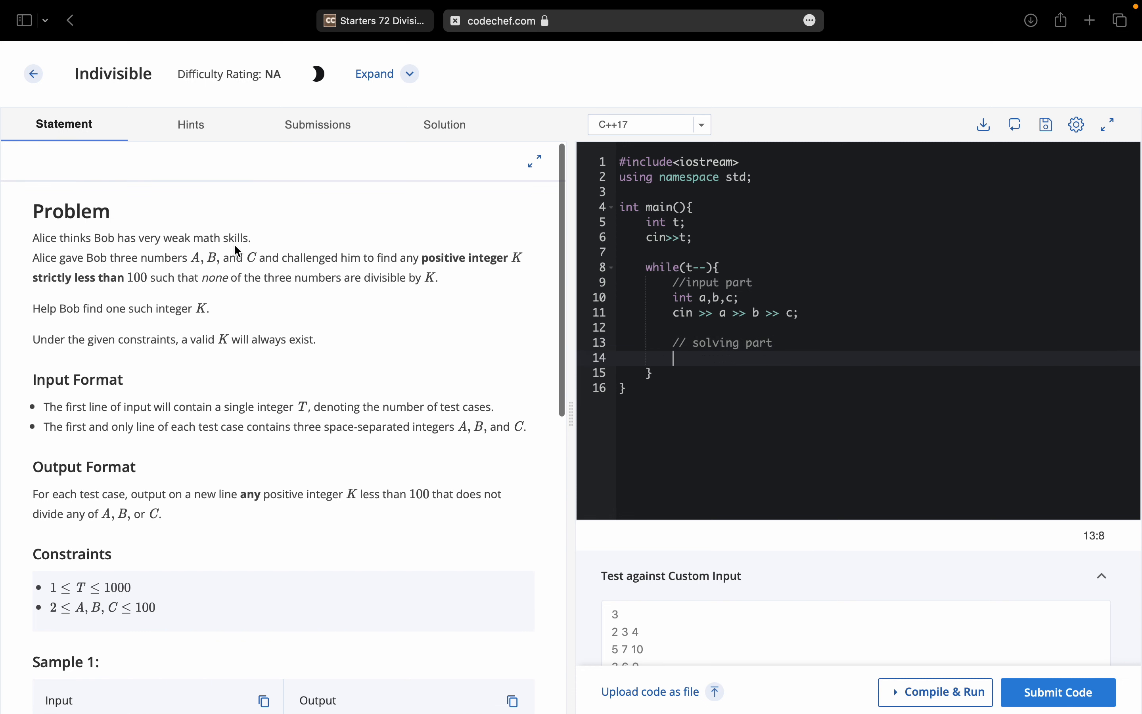
pyautogui.moveTo(80, 258)
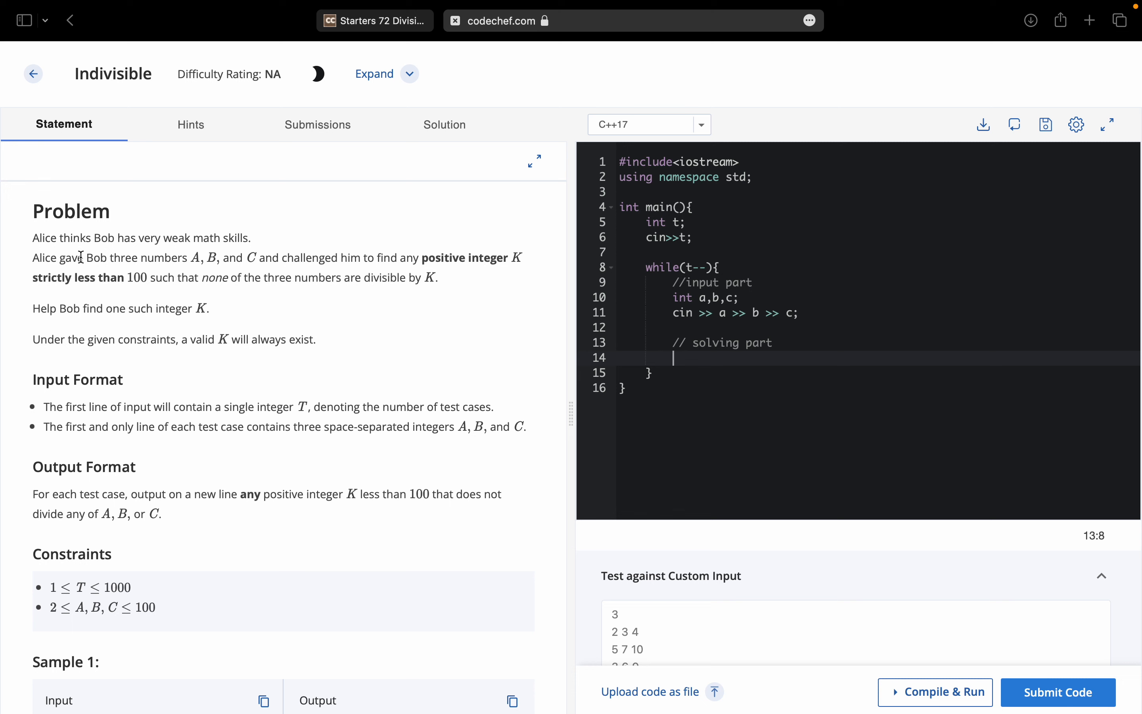
pyautogui.moveTo(246, 256)
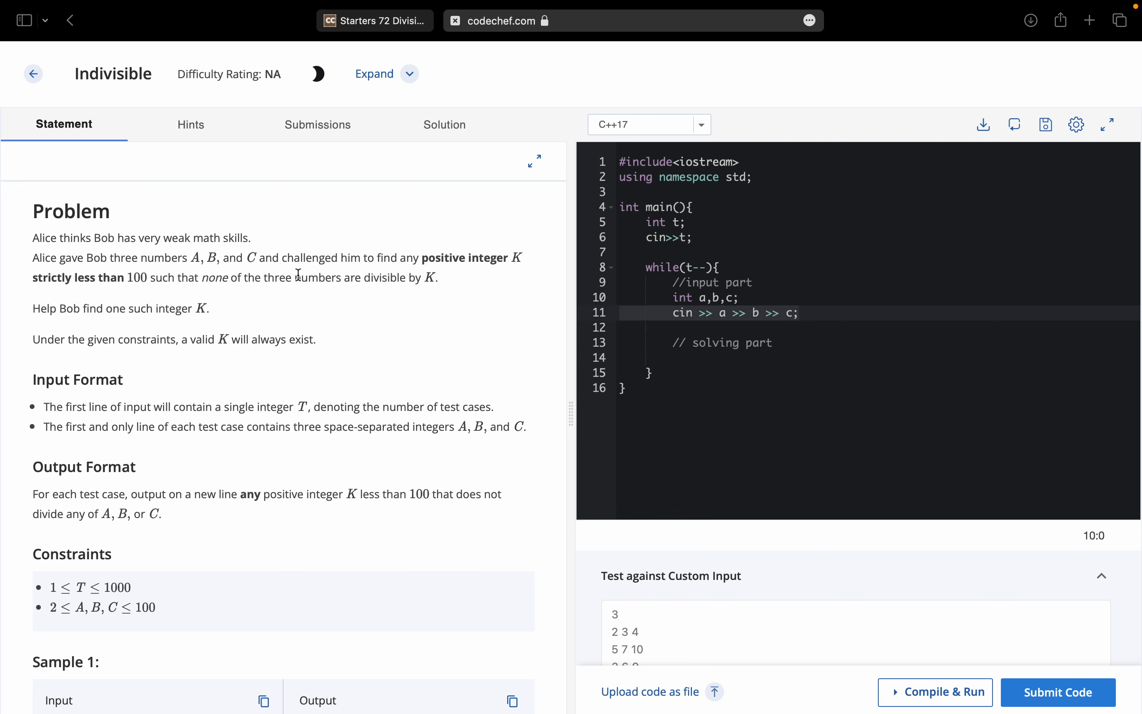
pyautogui.moveTo(517, 259)
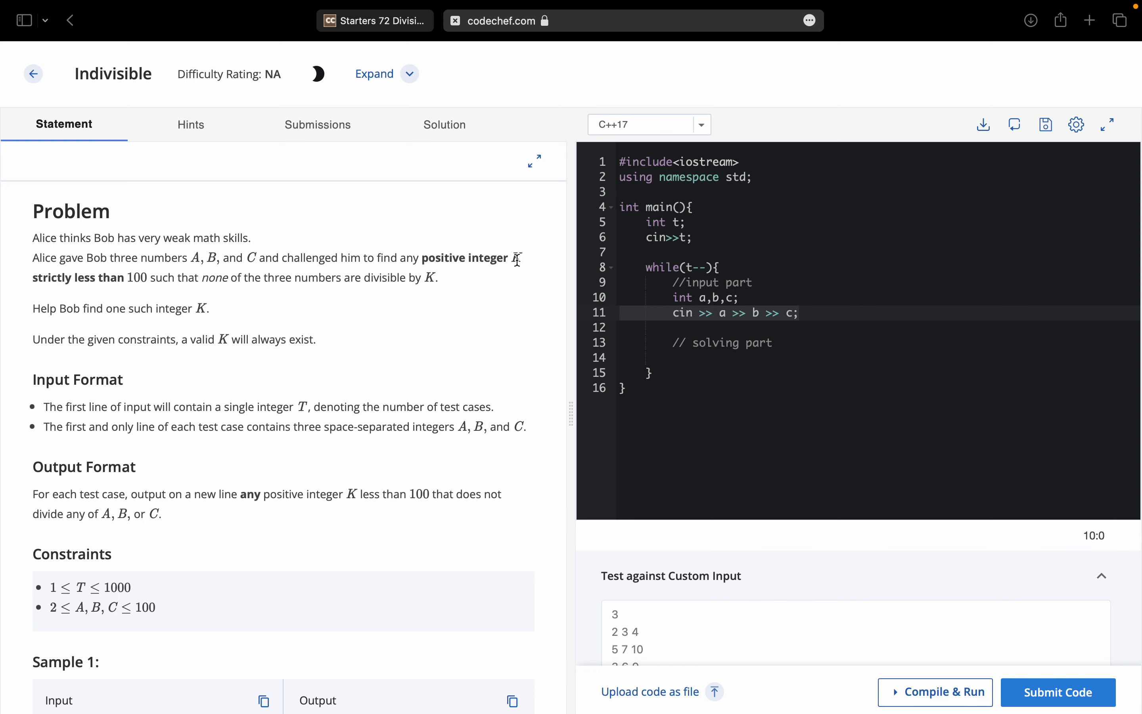
pyautogui.moveTo(125, 279)
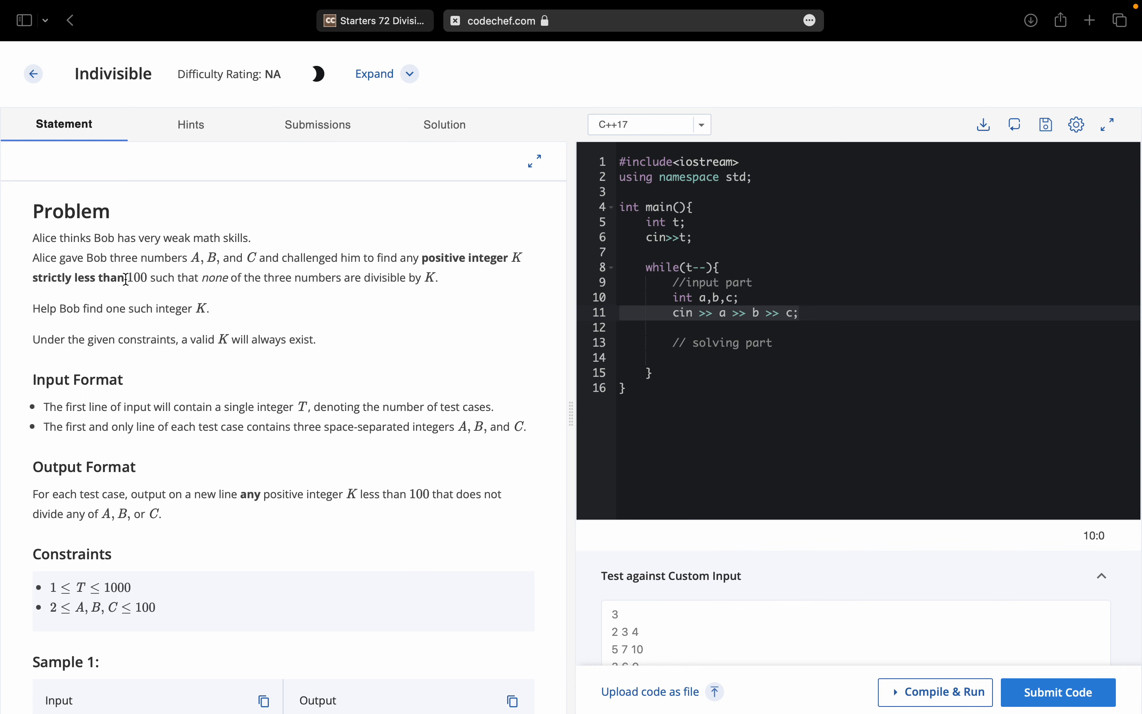
pyautogui.moveTo(384, 283)
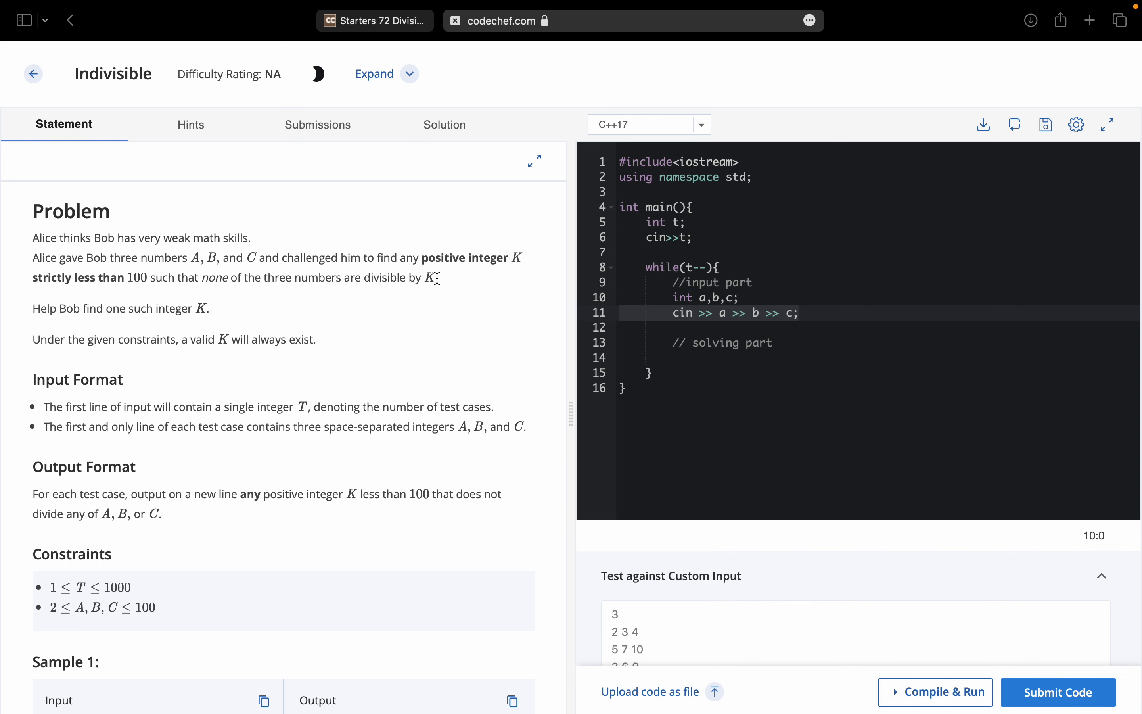
pyautogui.click(673, 358)
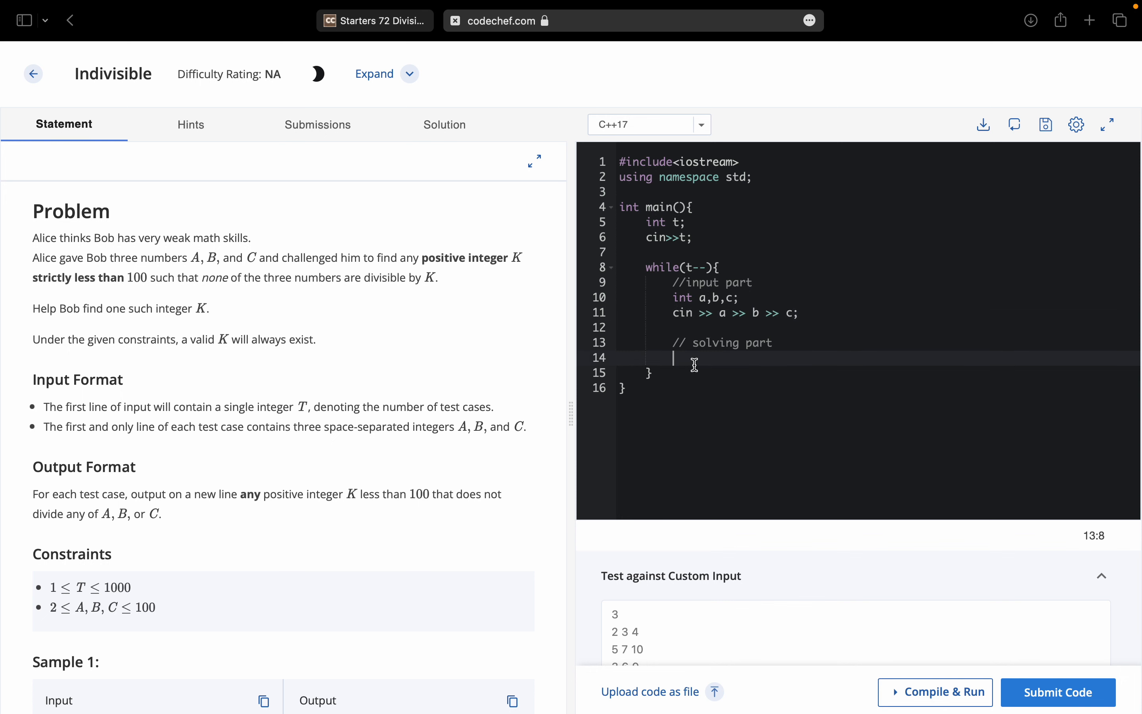
pyautogui.click(720, 313)
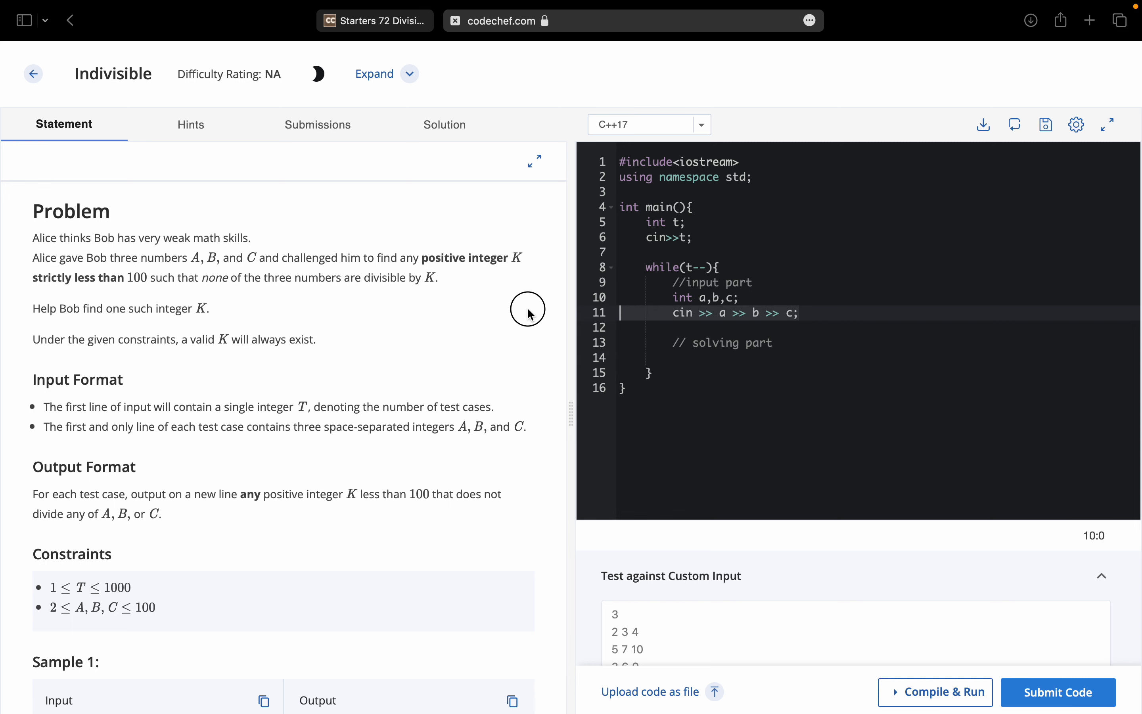
pyautogui.scroll(-3)
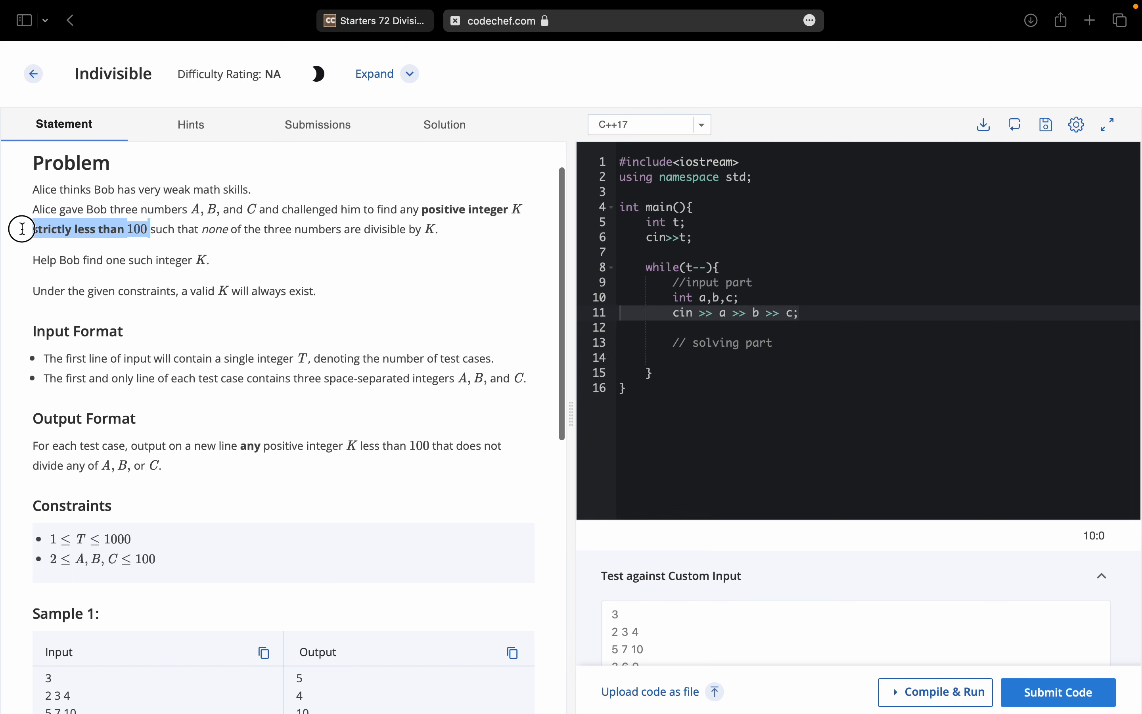
pyautogui.scroll(-3)
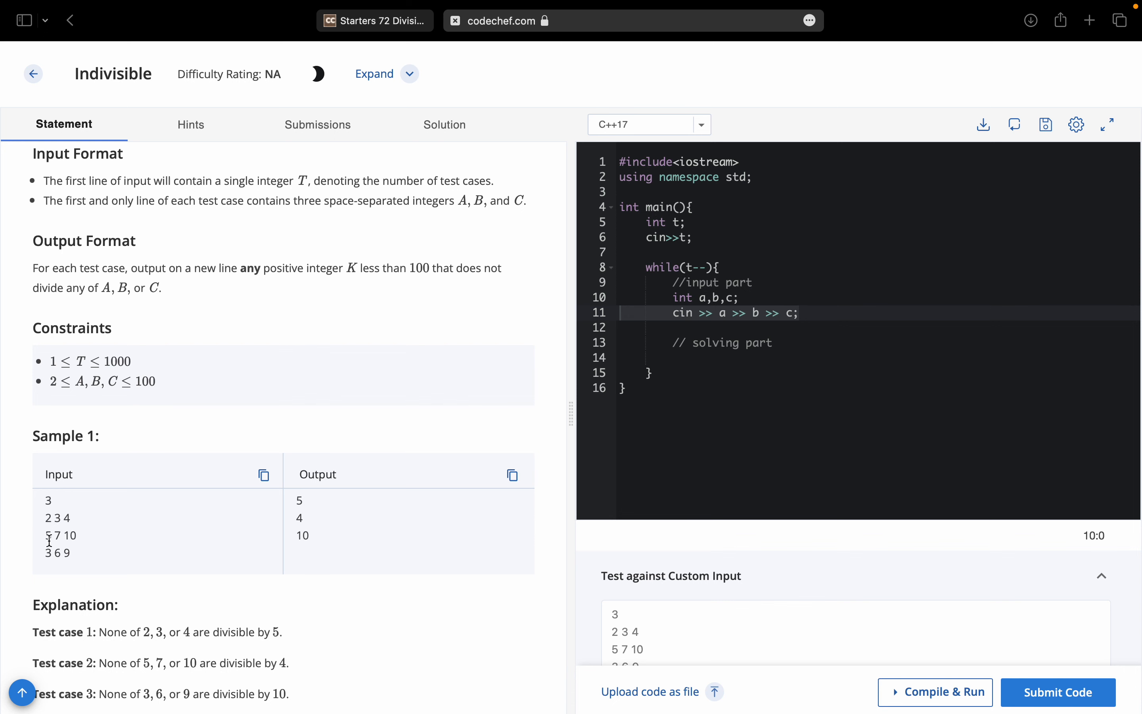
pyautogui.moveTo(58, 559)
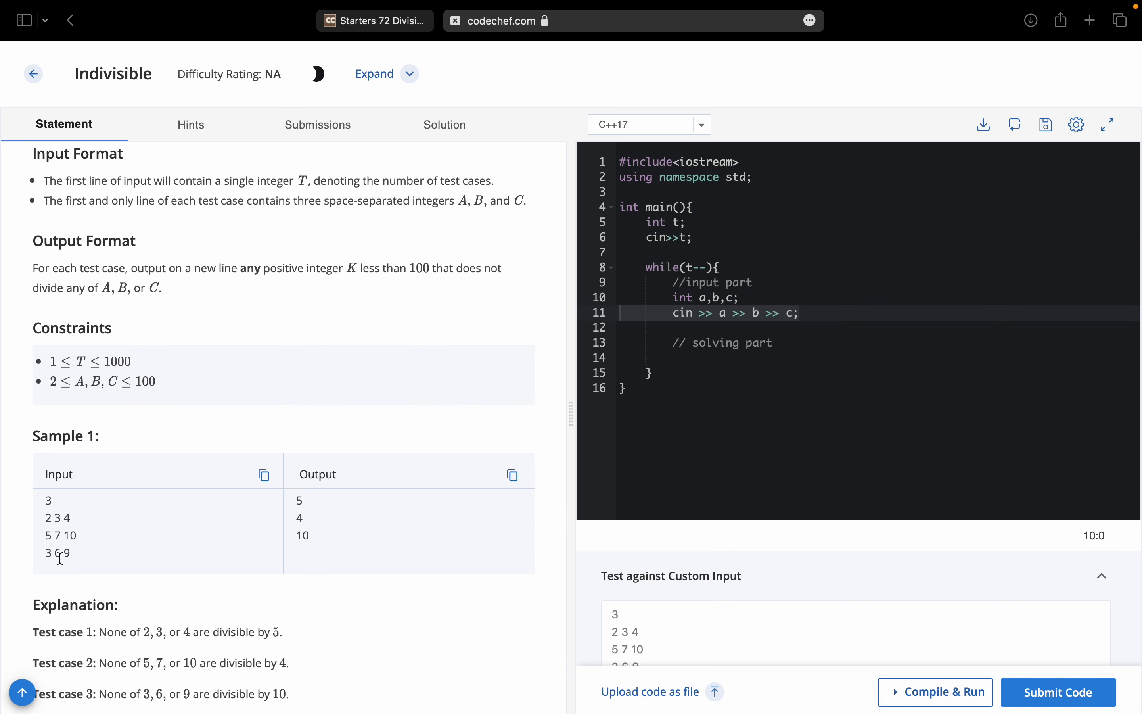
pyautogui.scroll(-3)
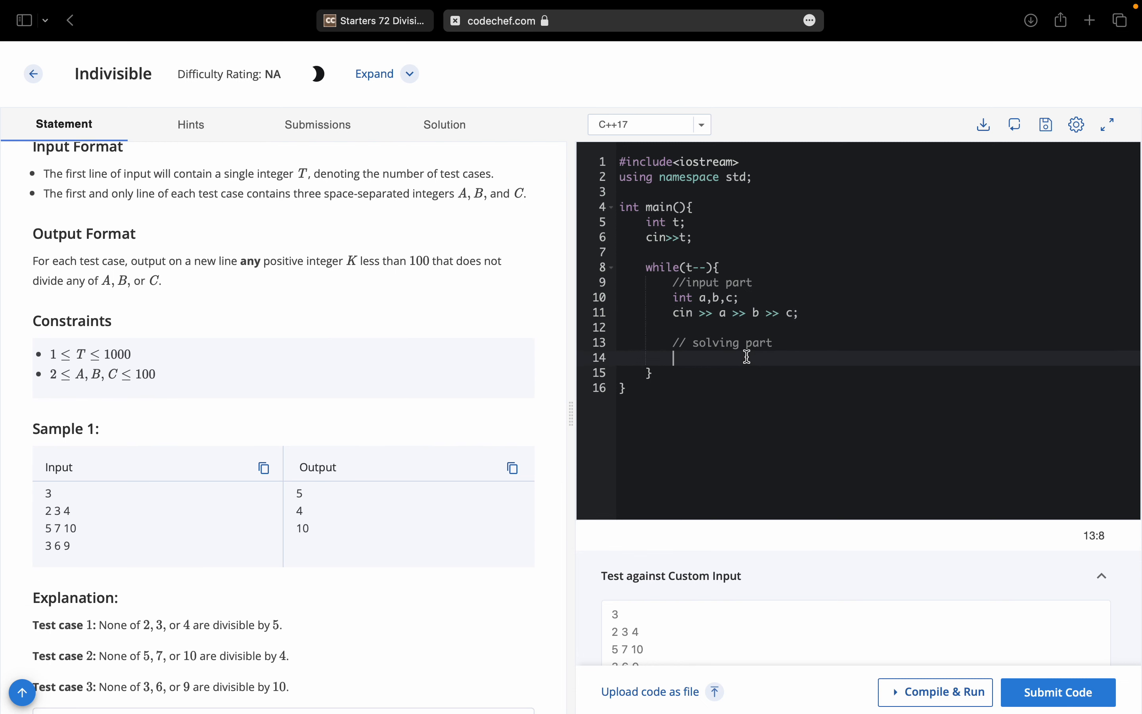
# Add a for loop over i from 1 while i < 99
pyautogui.write('for(int i')
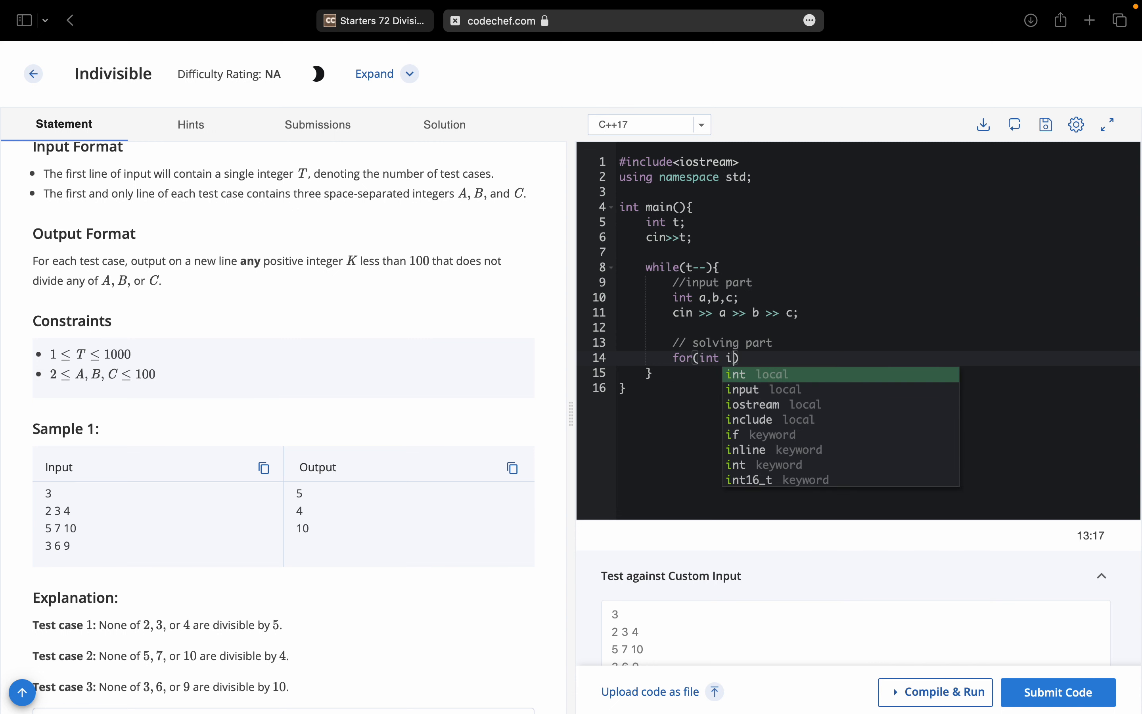
pyautogui.write('=1;i')
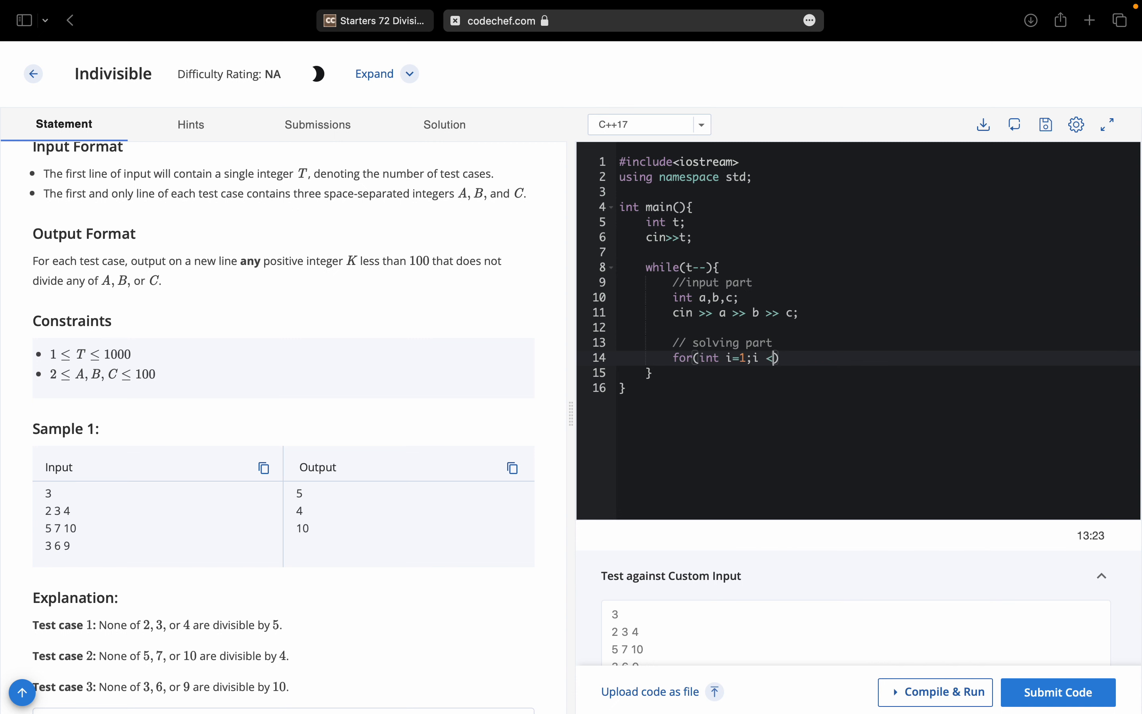
pyautogui.write('< 99 ;i')
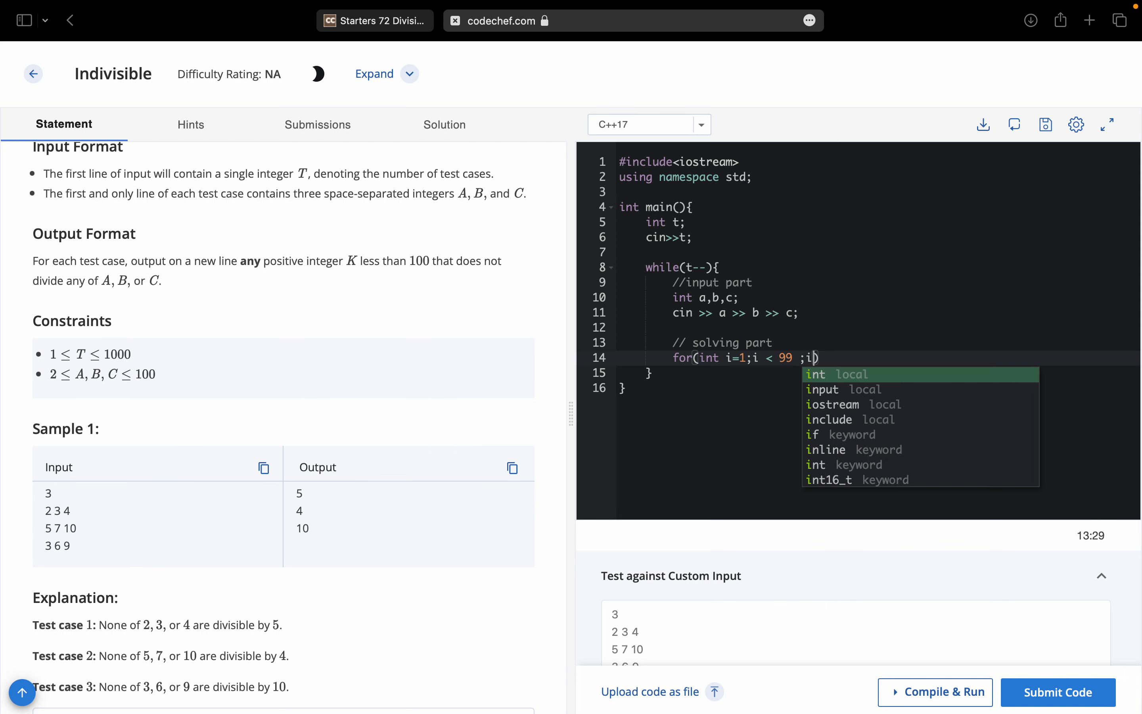
pyautogui.write('++)')
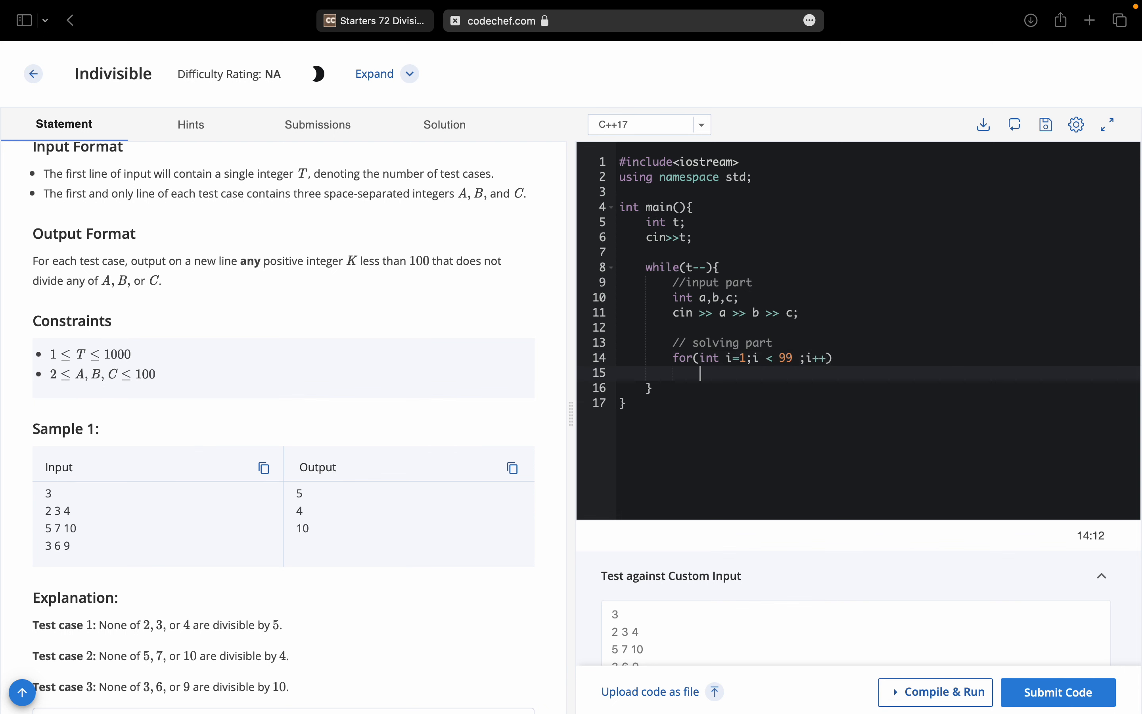
# Add the condition if(a % i !=0 && b % i !=0 && c % i != 0) with its opening brace
pyautogui.write('if()')
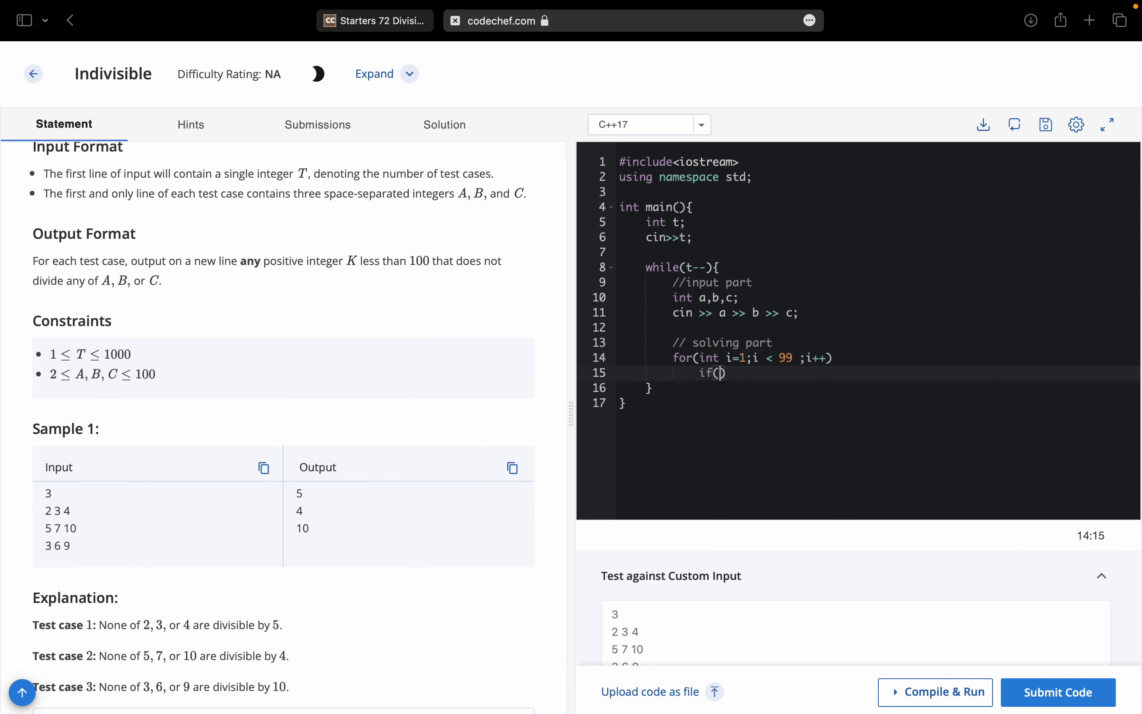
pyautogui.write('a % i')
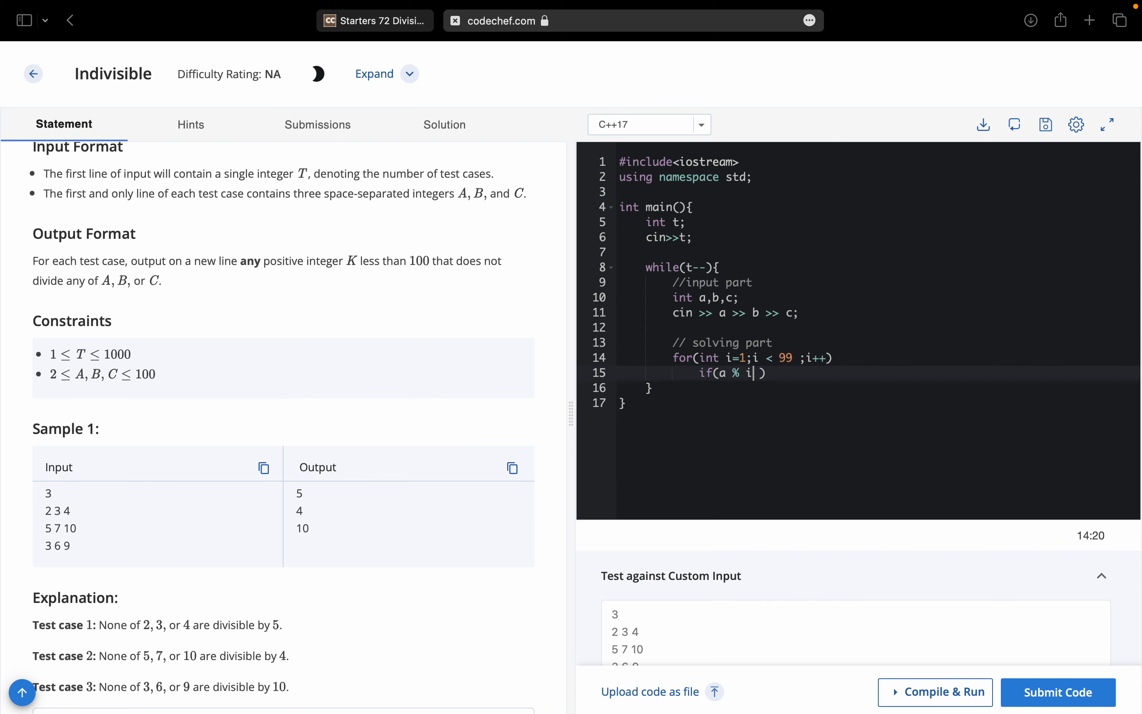
pyautogui.write('!=0')
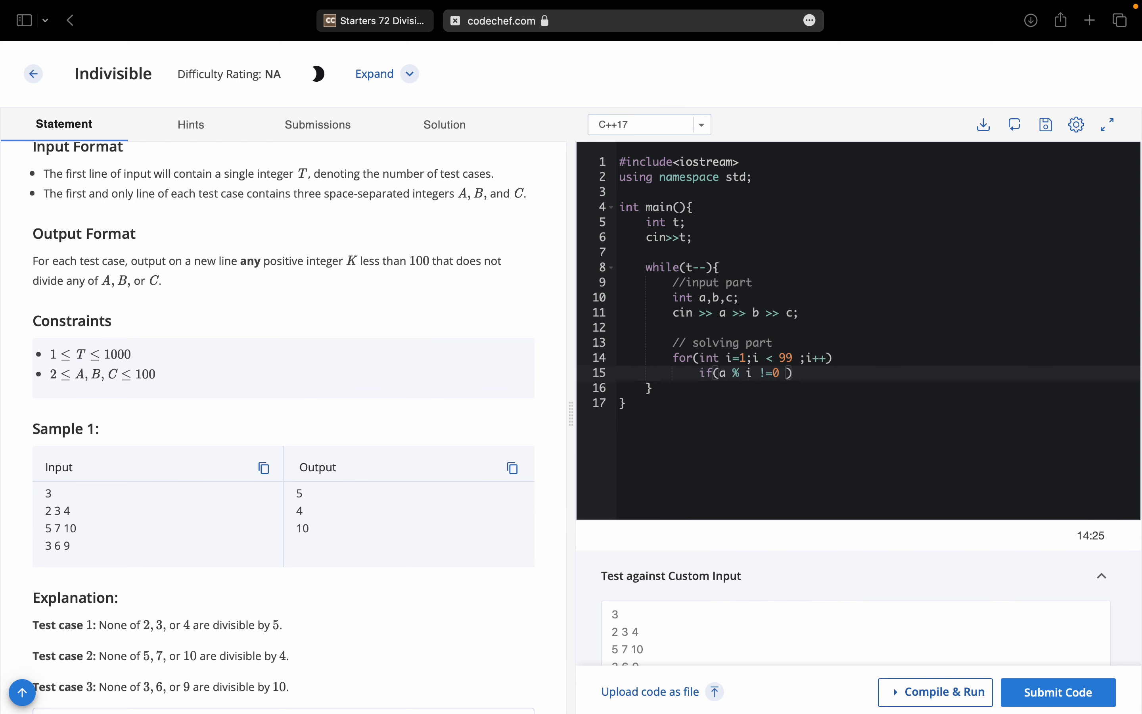
pyautogui.write('&& b % i !=0 && c % i != 0')
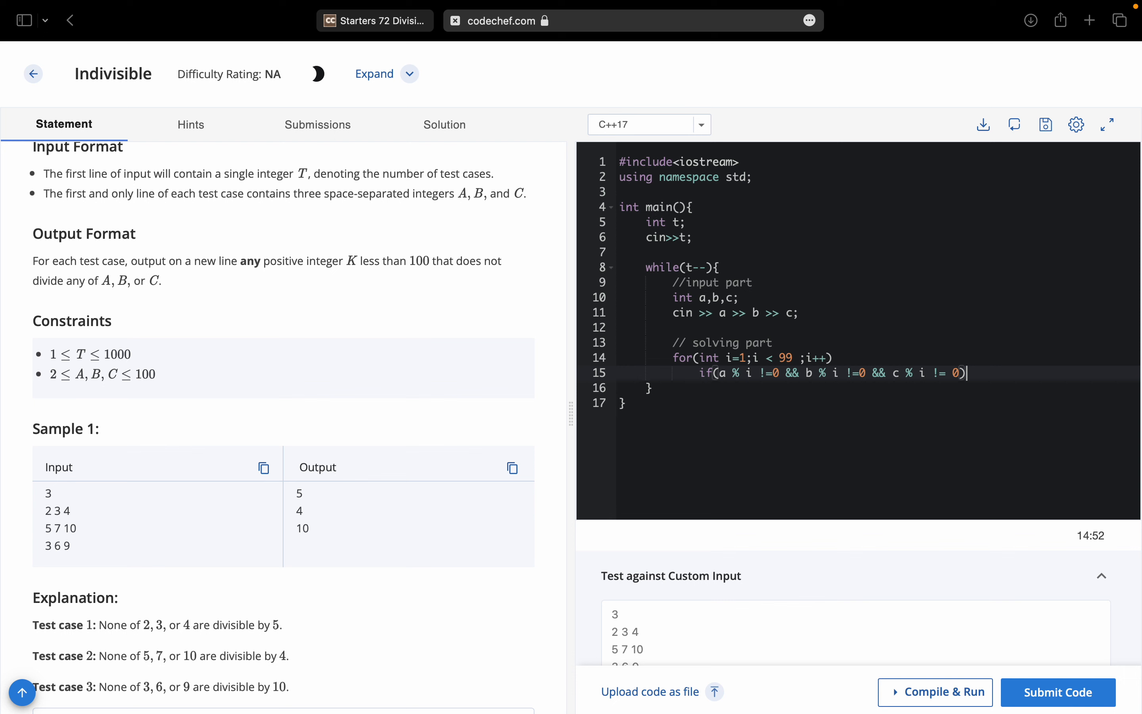
pyautogui.write('cout<<')
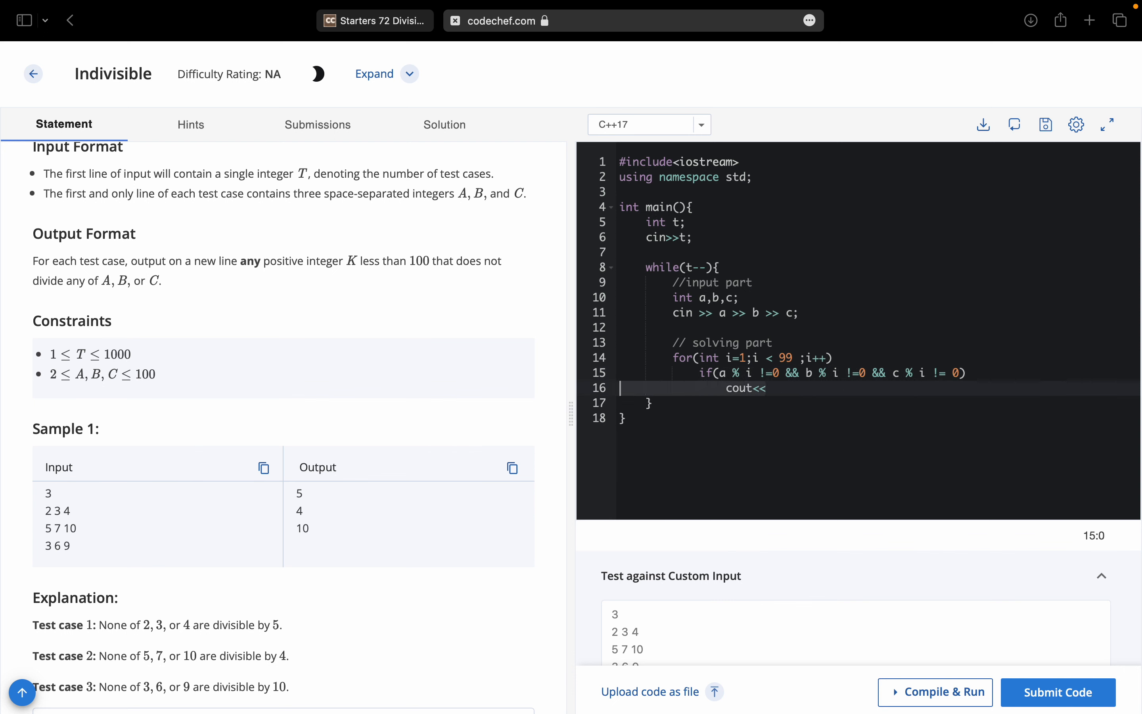
pyautogui.write('{')
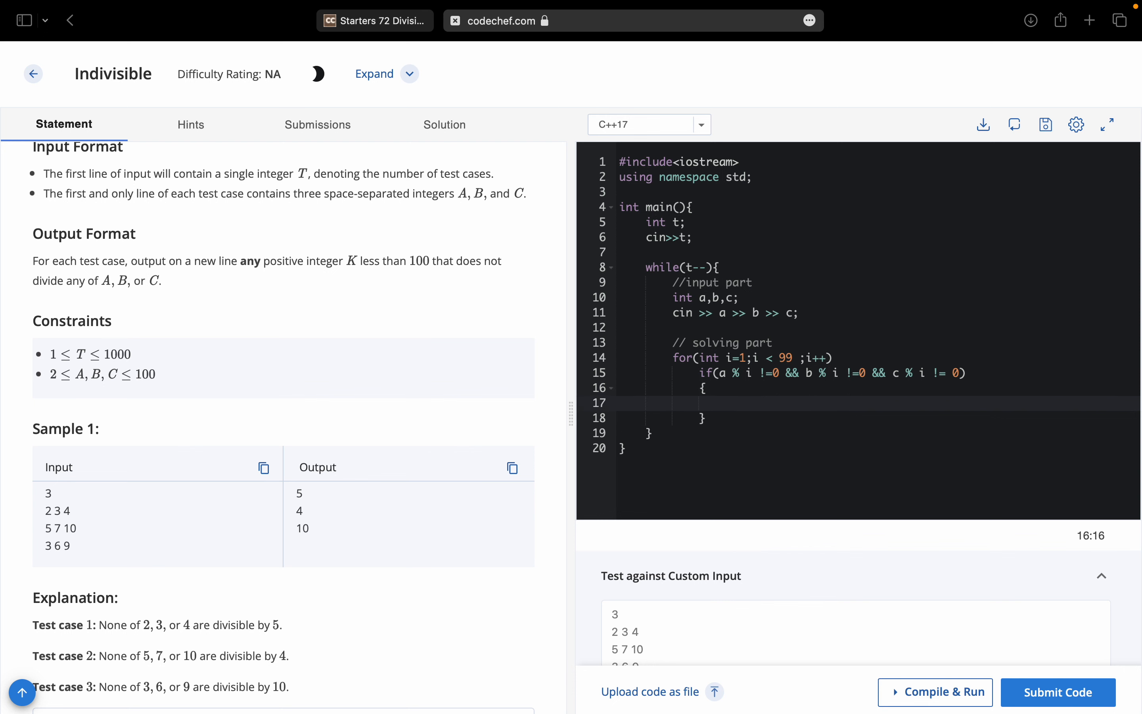
# Print the non-divisor with cout<<i<<endl; and begin the break statement
pyautogui.write('cout')
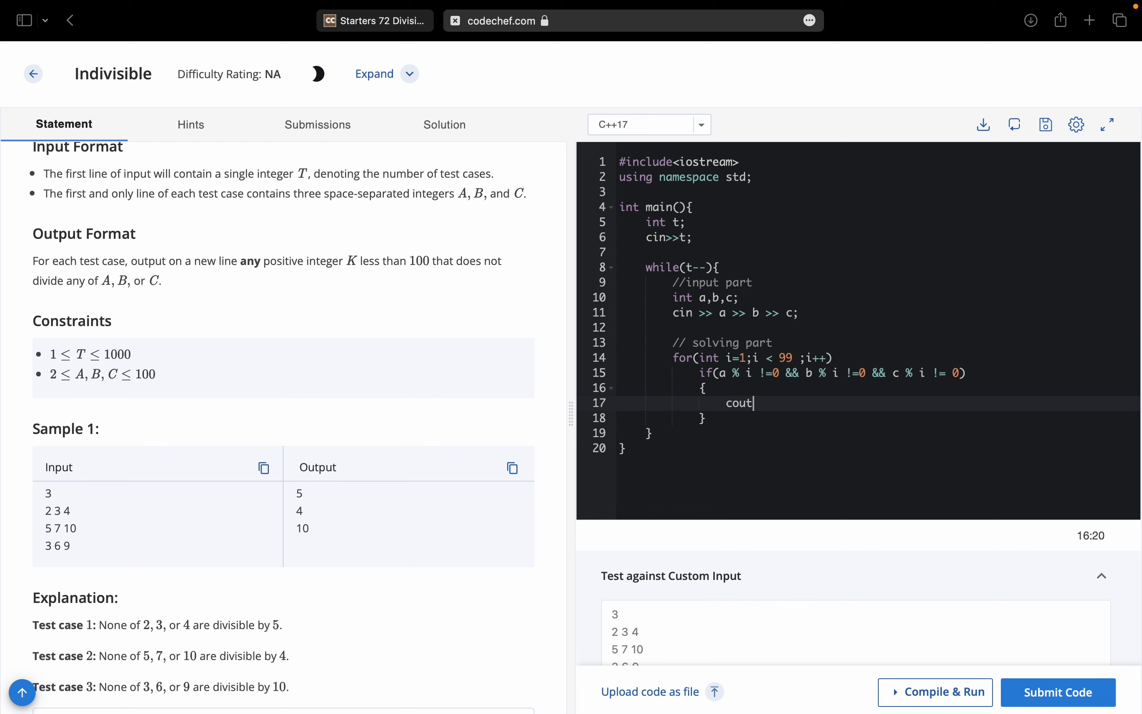
pyautogui.write('<<i<<endl;')
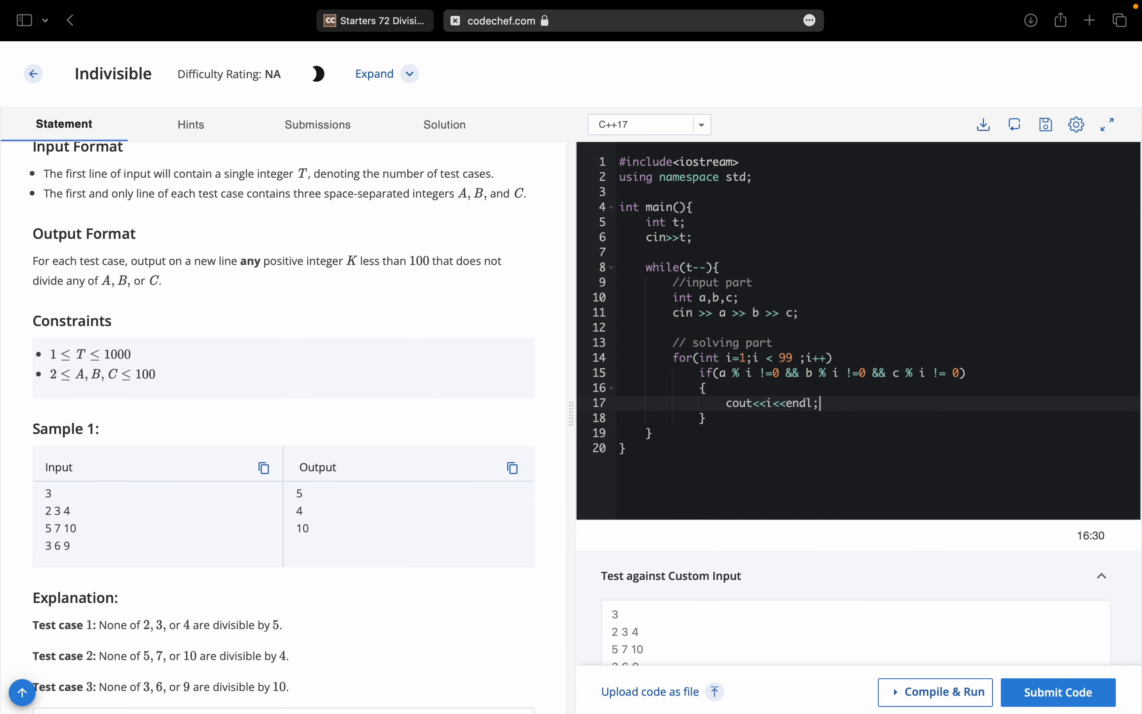
pyautogui.write('bre')
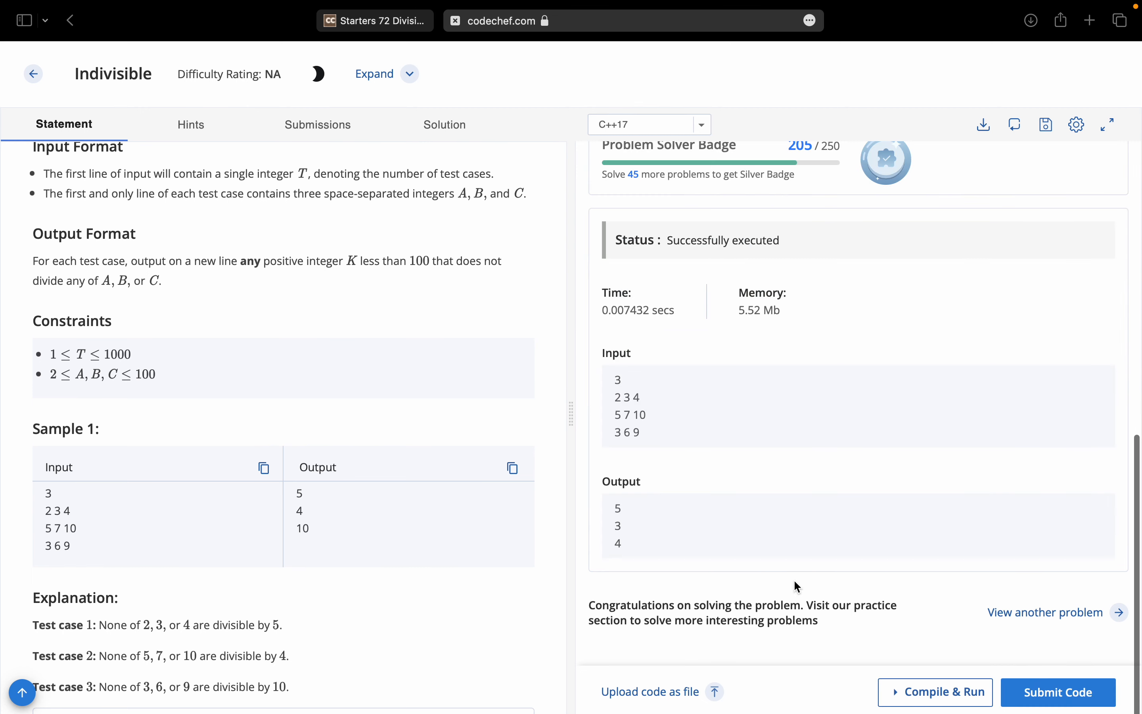
pyautogui.moveTo(495, 488)
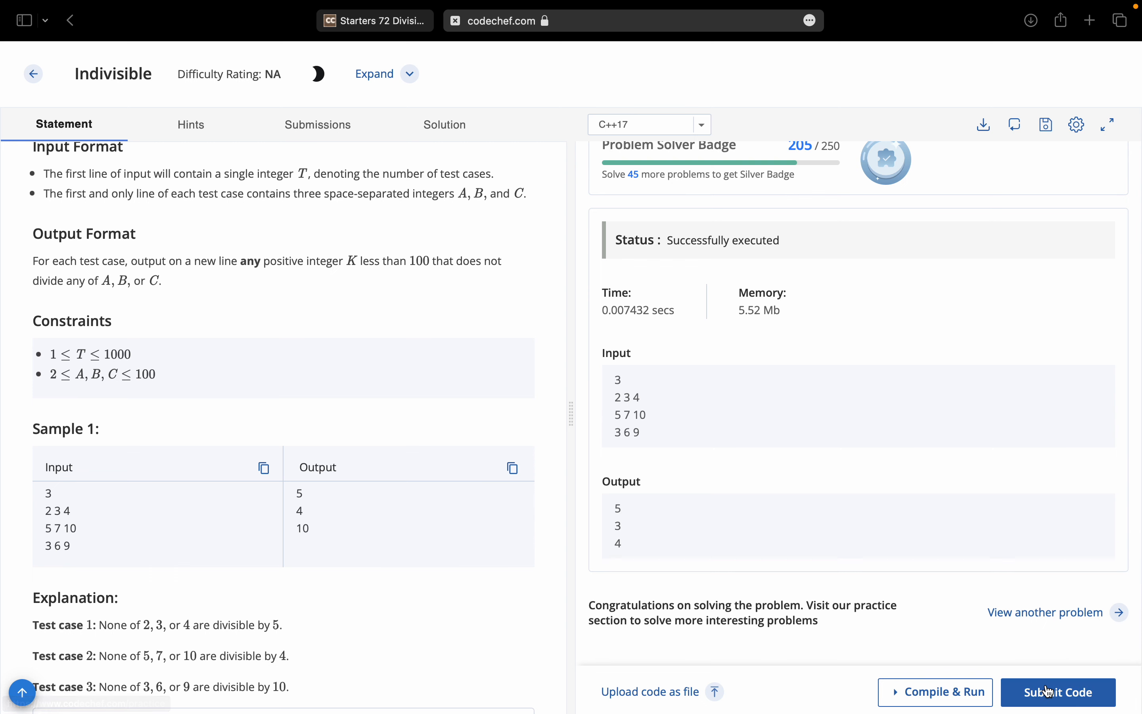
# Submit the solution for judging after the sample run outputs 5, 3, 4
pyautogui.click(1057, 691)
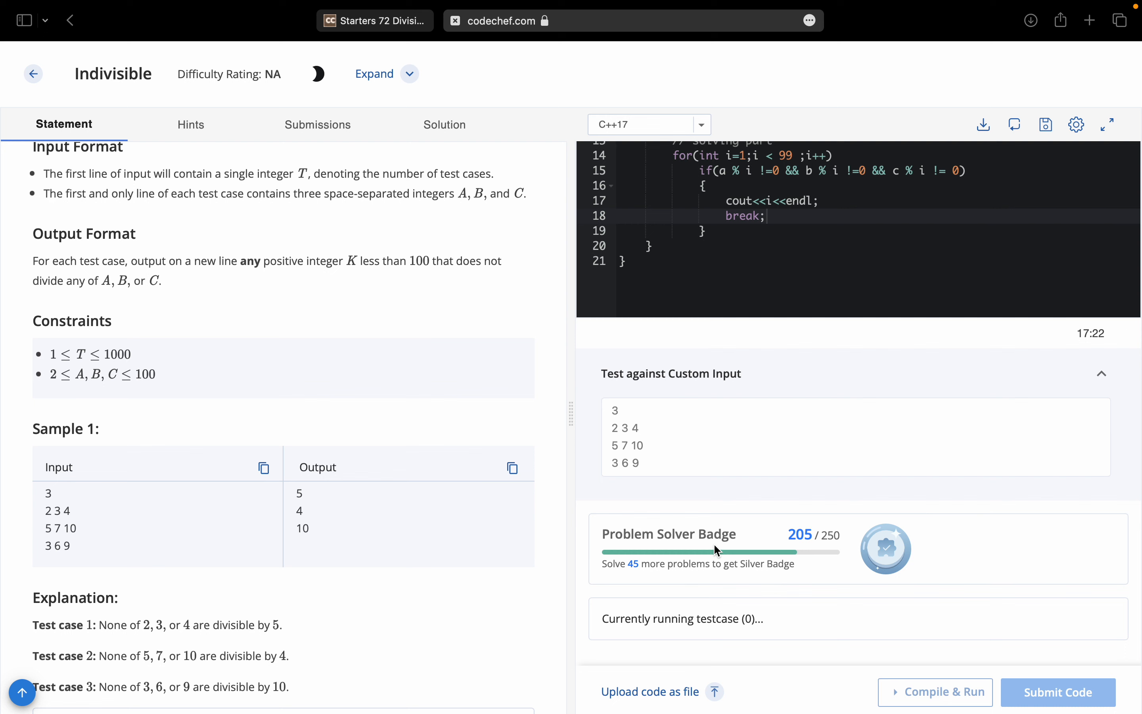
pyautogui.moveTo(739, 548)
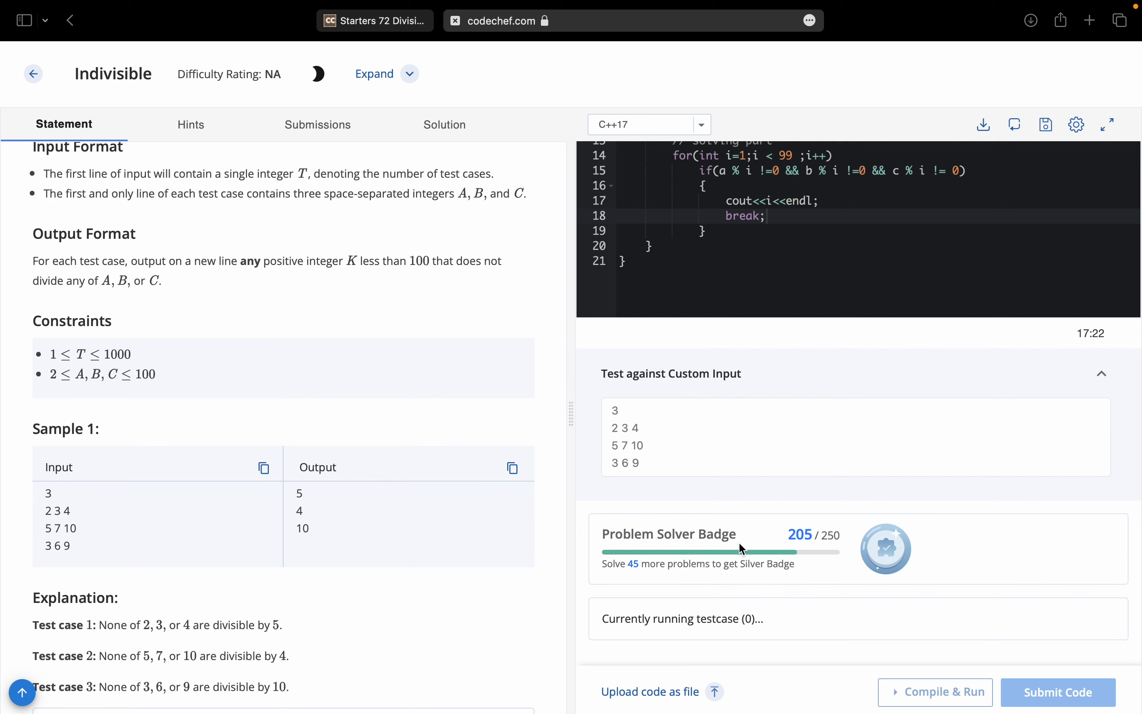
pyautogui.moveTo(755, 610)
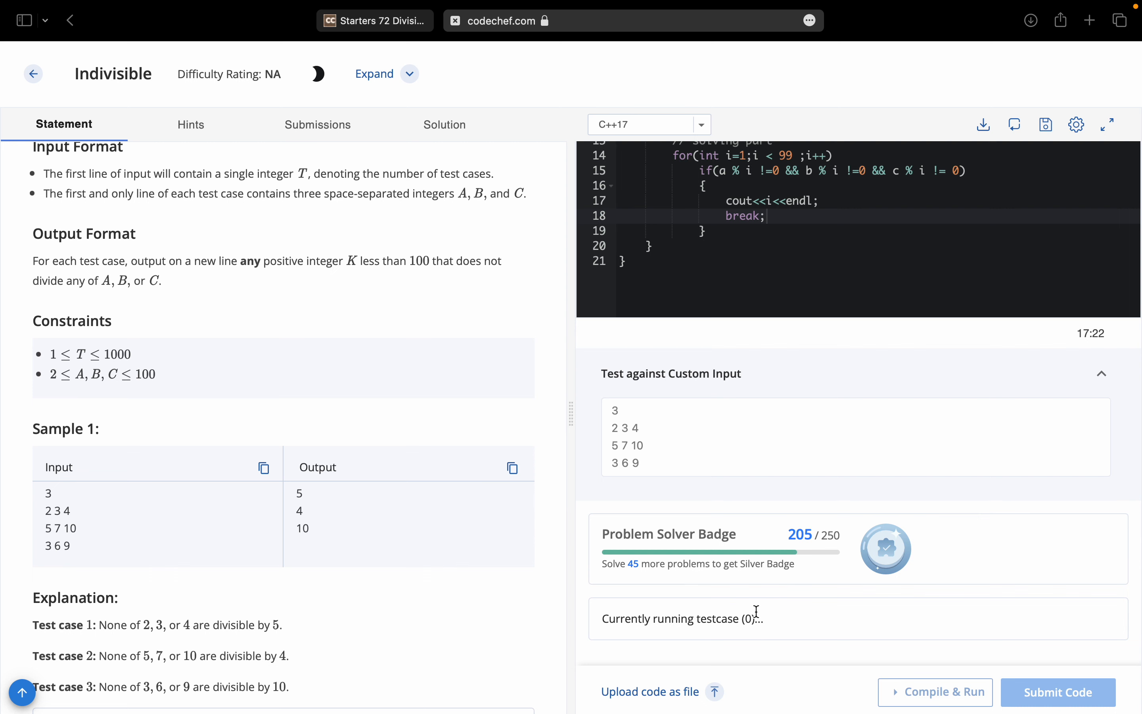
# Receive the Correct Answer verdict and bring the full solution code back into view
pyautogui.click(1057, 691)
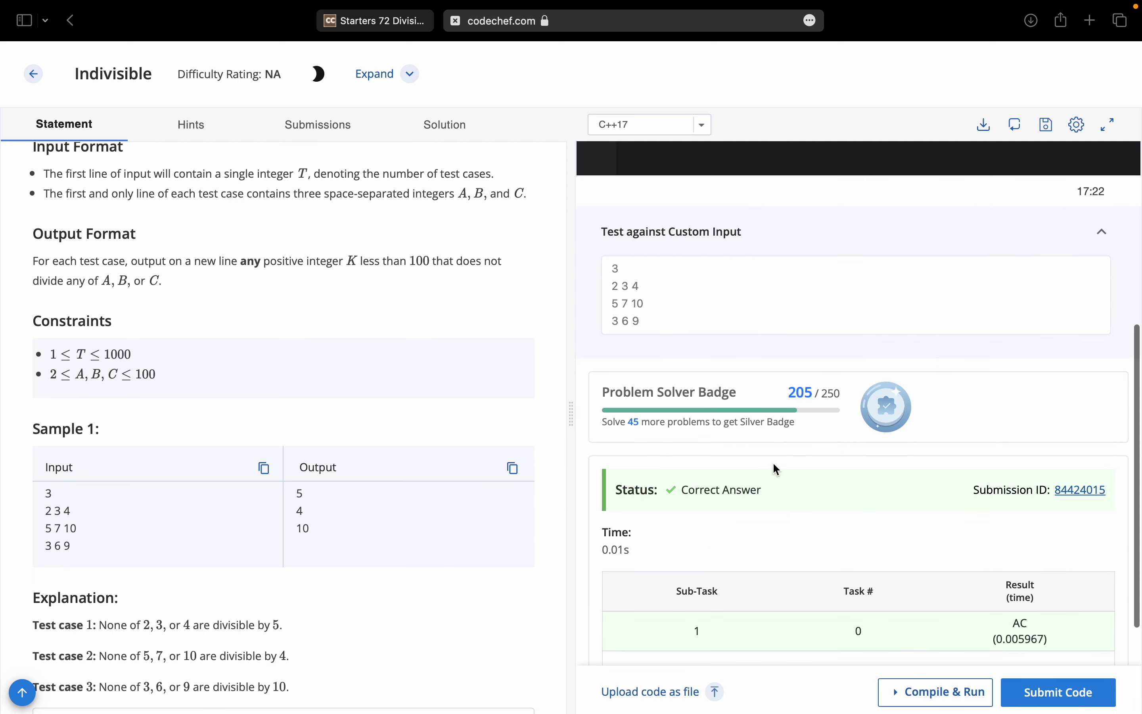
pyautogui.scroll(-3)
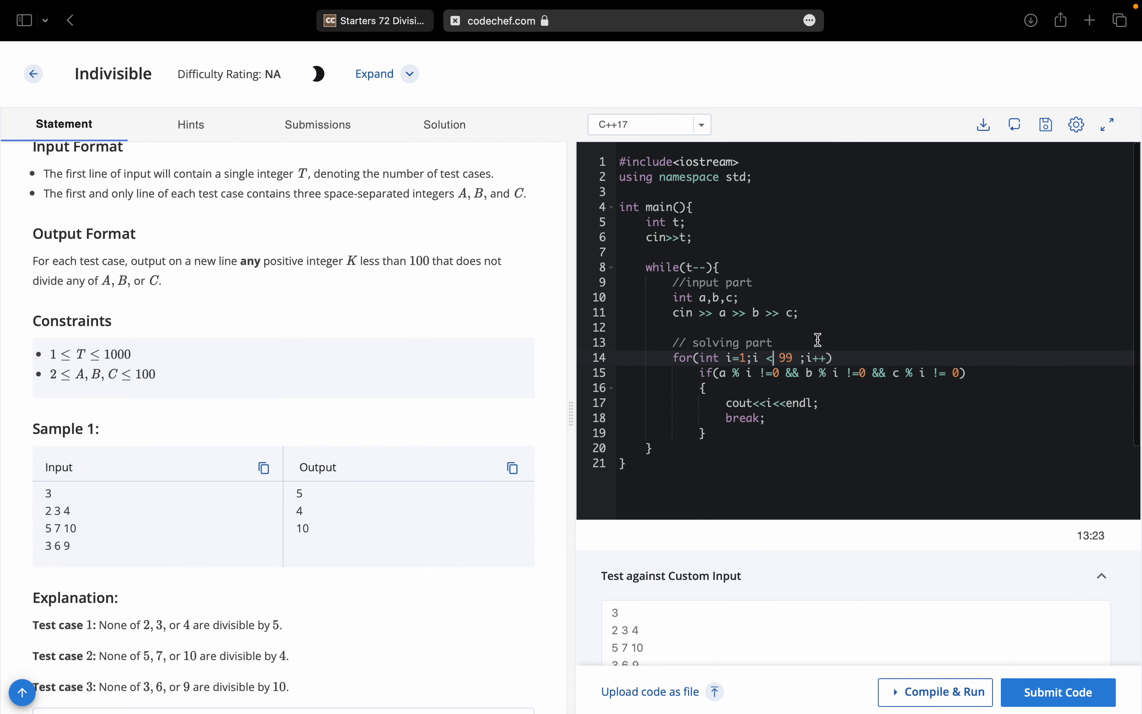
pyautogui.moveTo(745, 379)
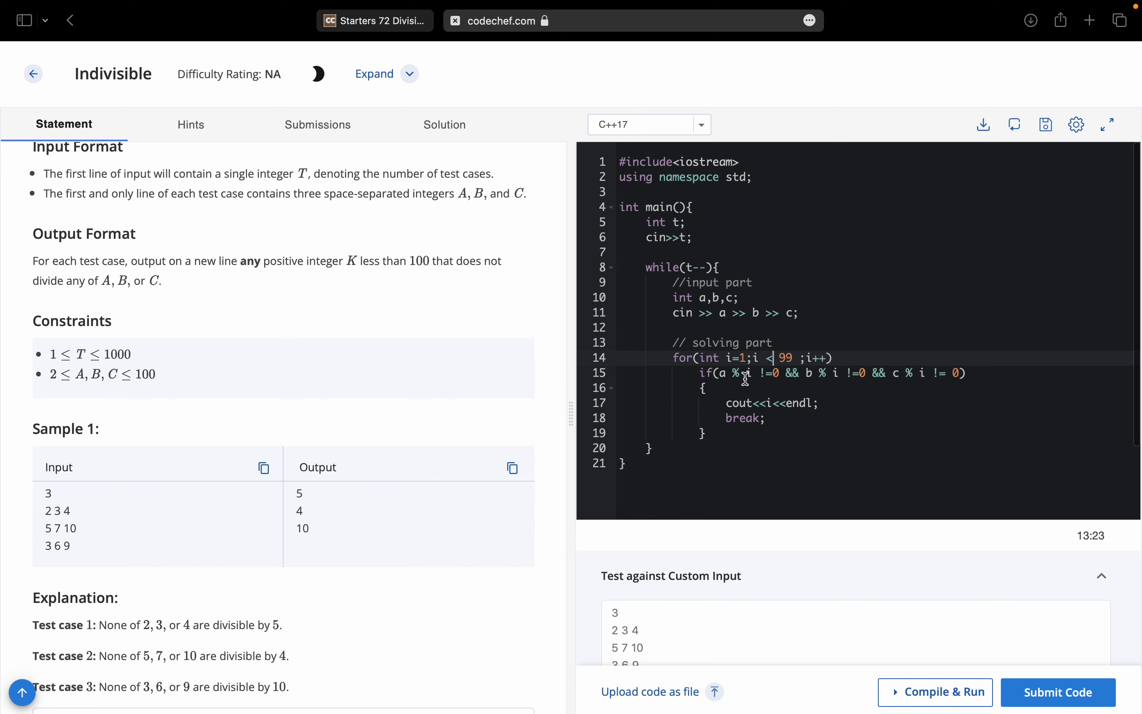